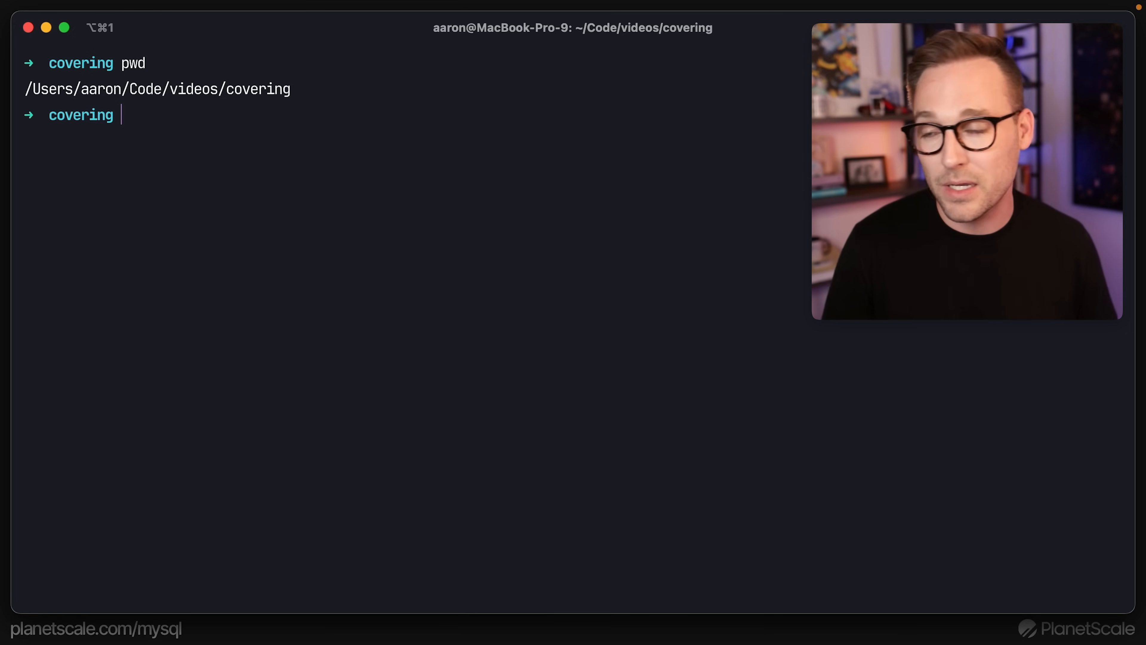
# Run php artisan make:model User -mfs to generate the model with migration, factory and seeder
pyautogui.press('ctrl+l')
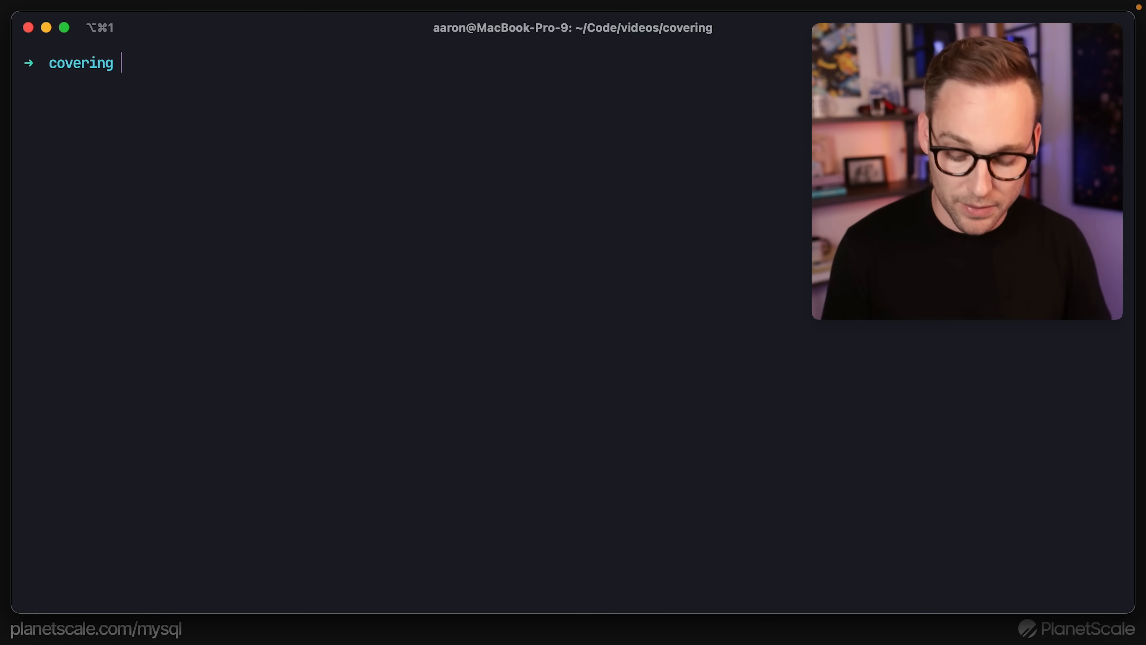
pyautogui.write('php a')
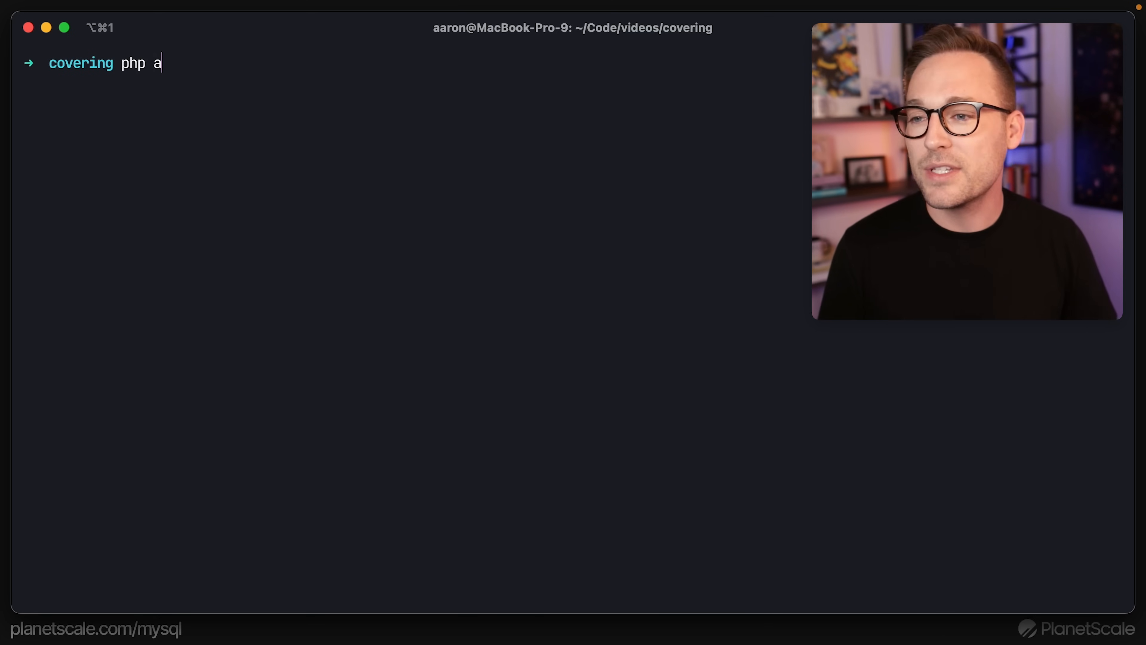
pyautogui.write('rtisan make:')
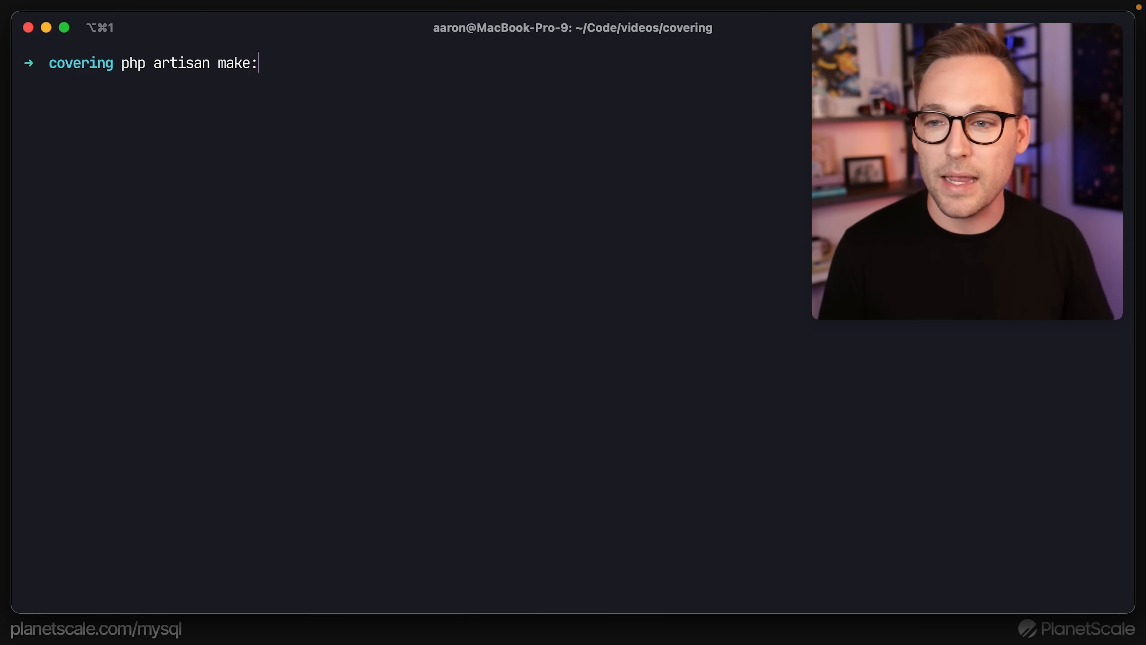
pyautogui.write('model User')
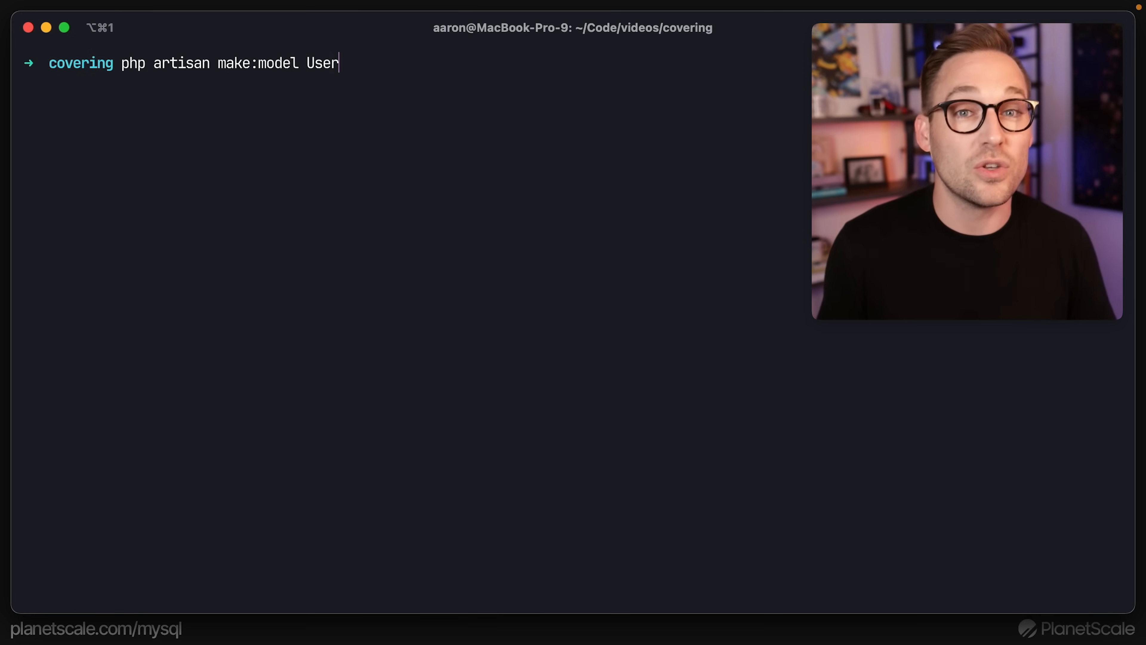
pyautogui.write('-m')
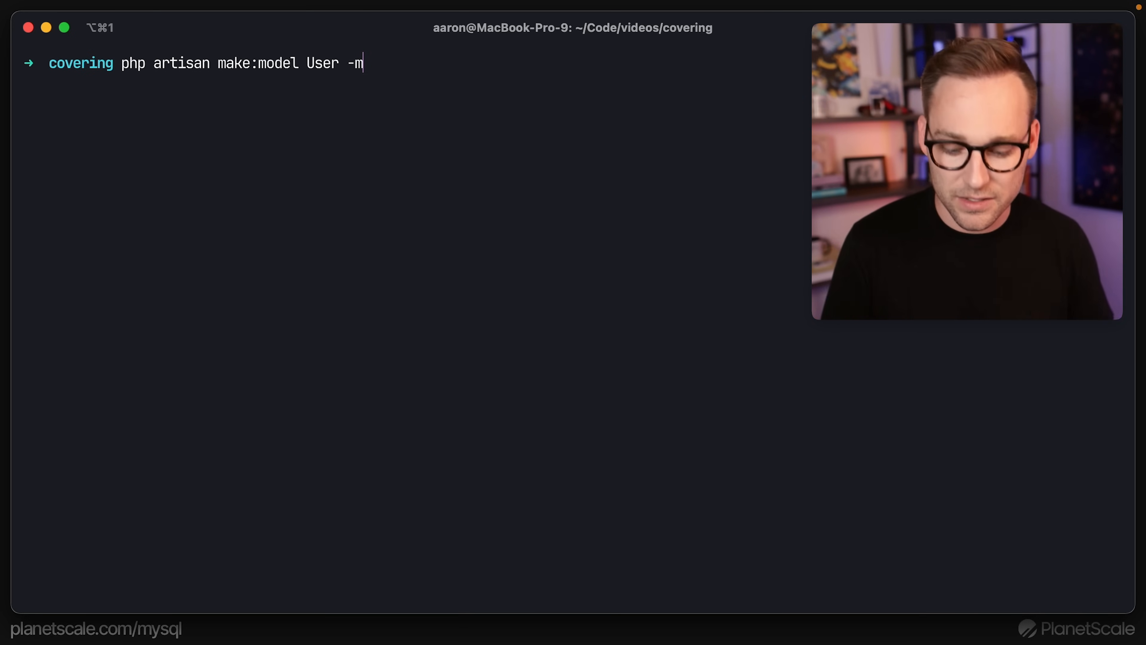
pyautogui.write('f')
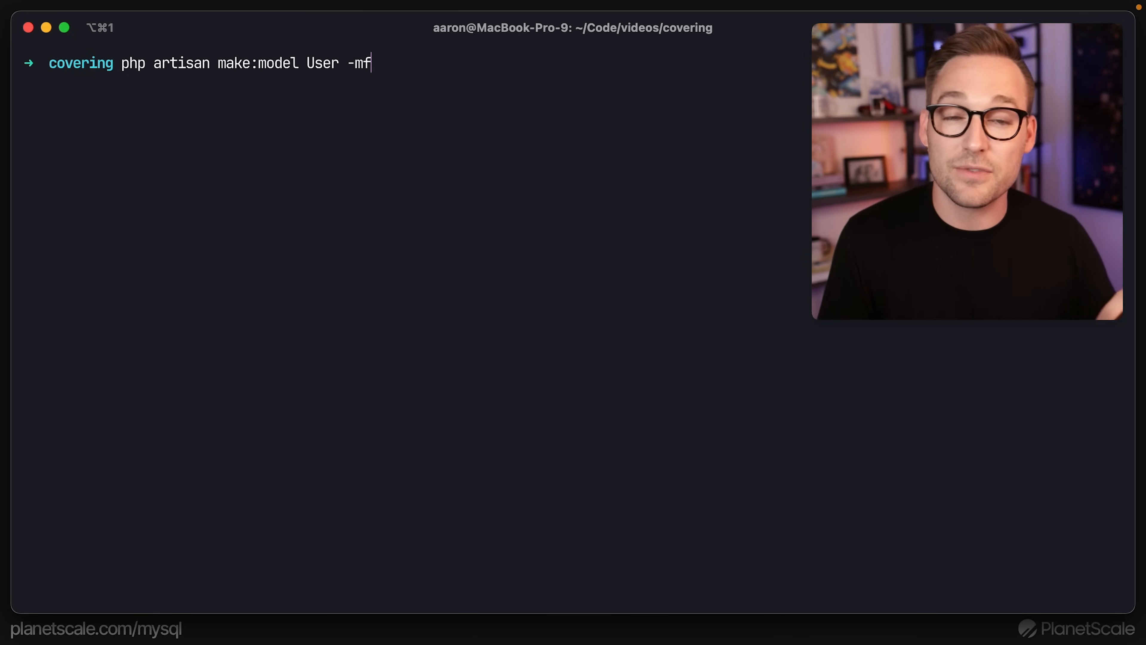
pyautogui.write('s')
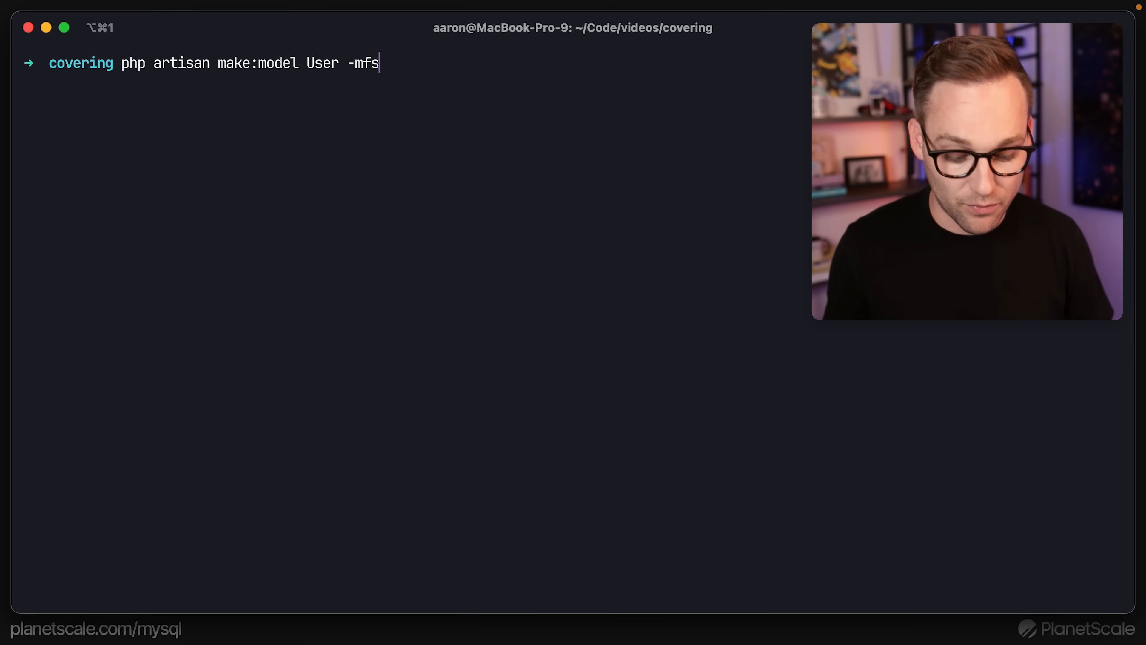
pyautogui.press('Backspace')
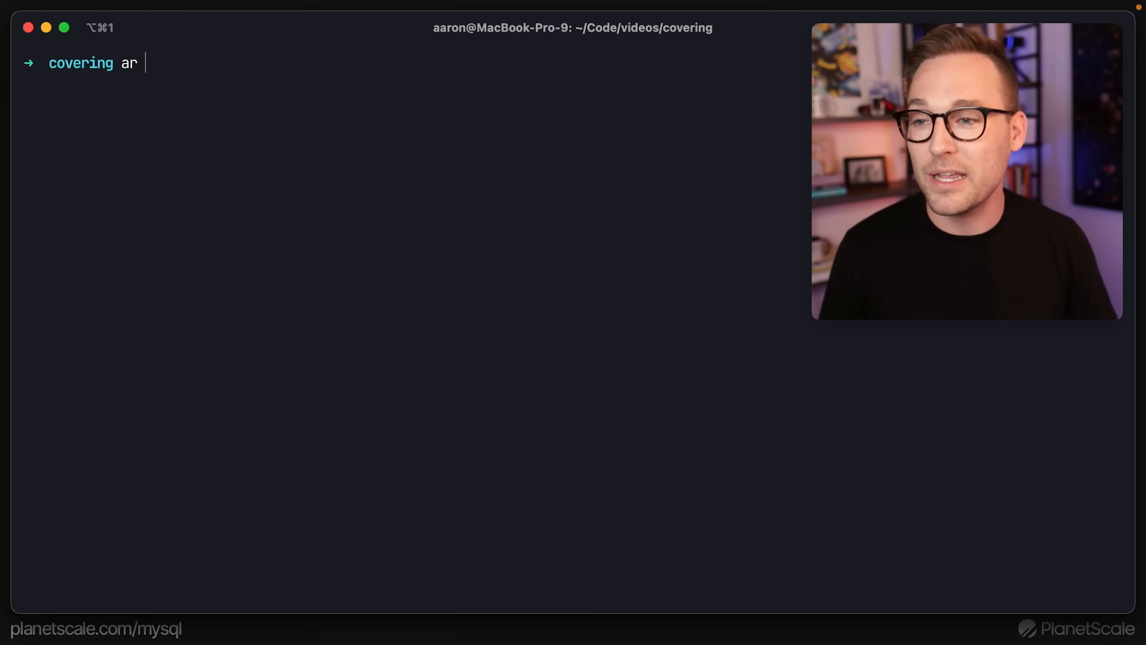
# Create a new console command with artisan make:command
pyautogui.write('make:command')
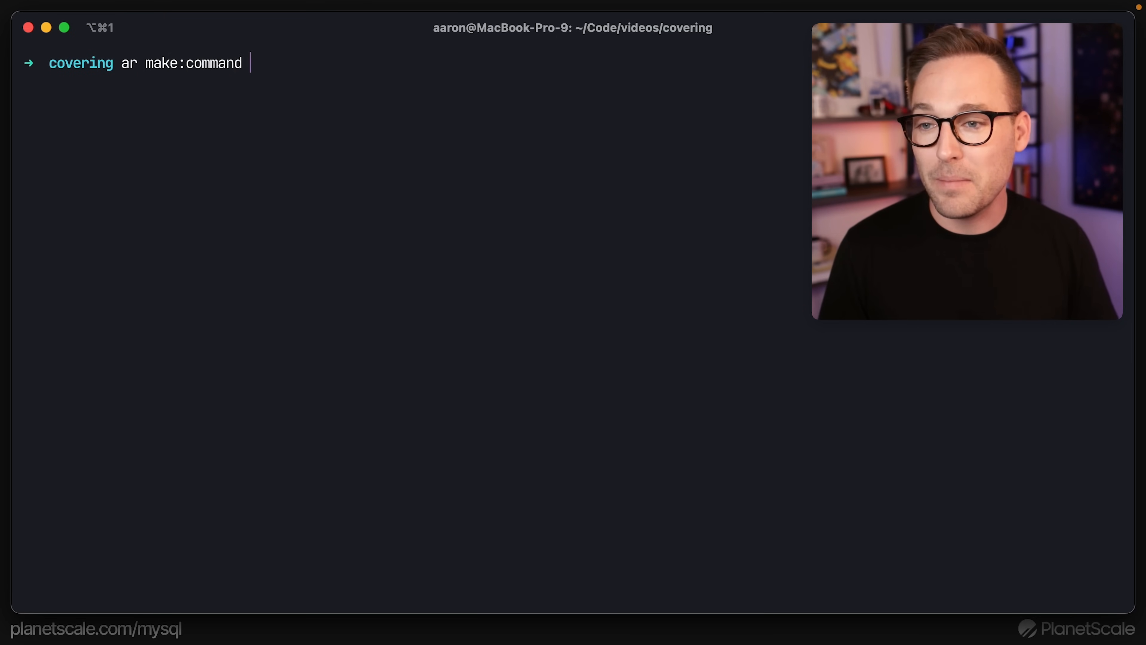
pyautogui.press('Return')
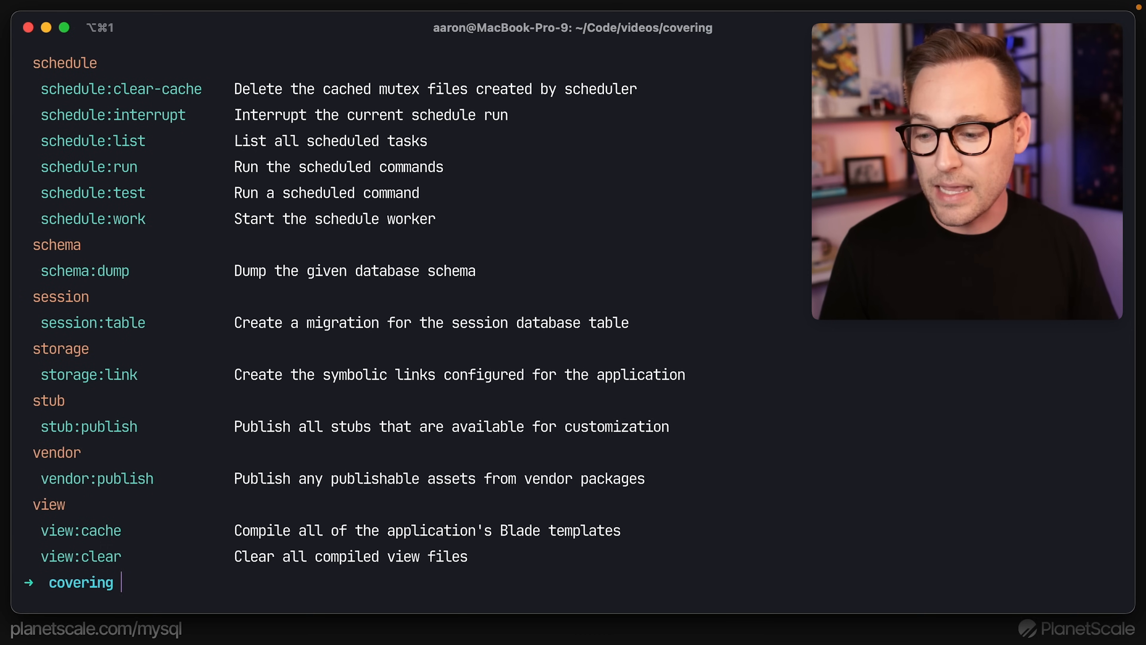
# List artisan commands filtered by 'seed' and select the new app:seed entry
pyautogui.write('ar }')
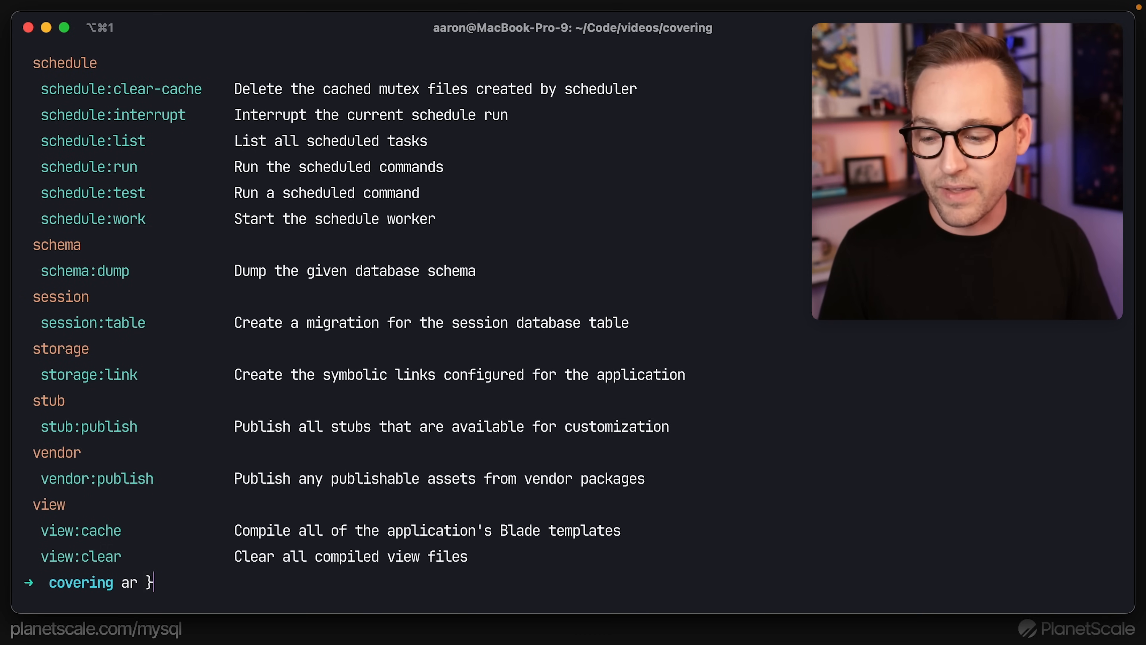
pyautogui.write('| grep se')
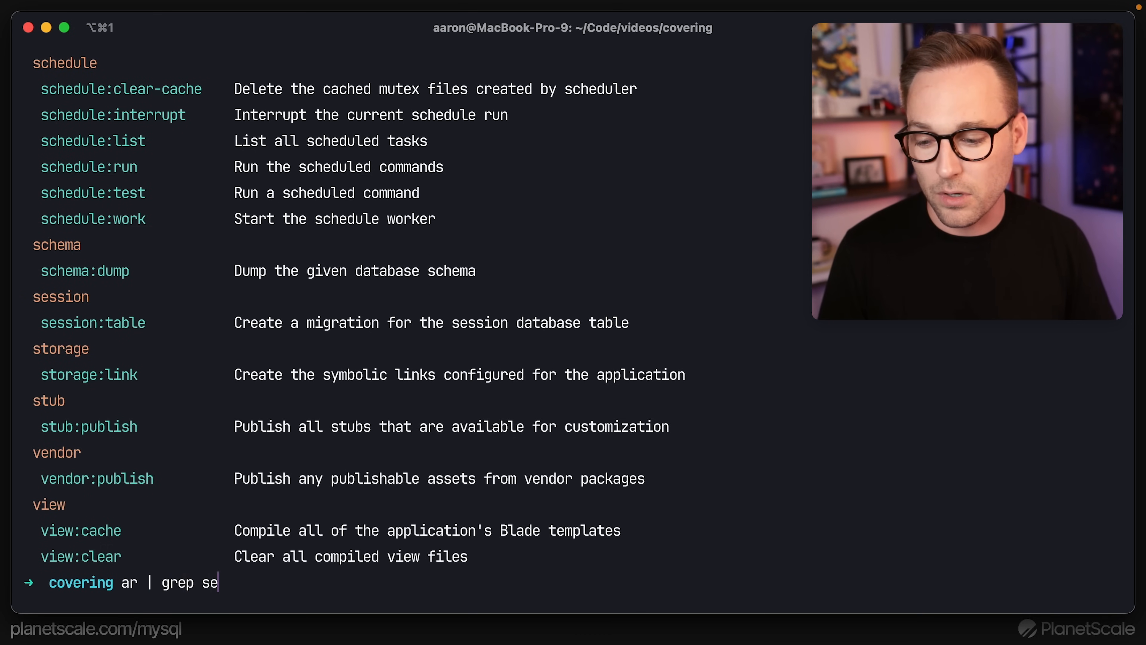
pyautogui.press('Return')
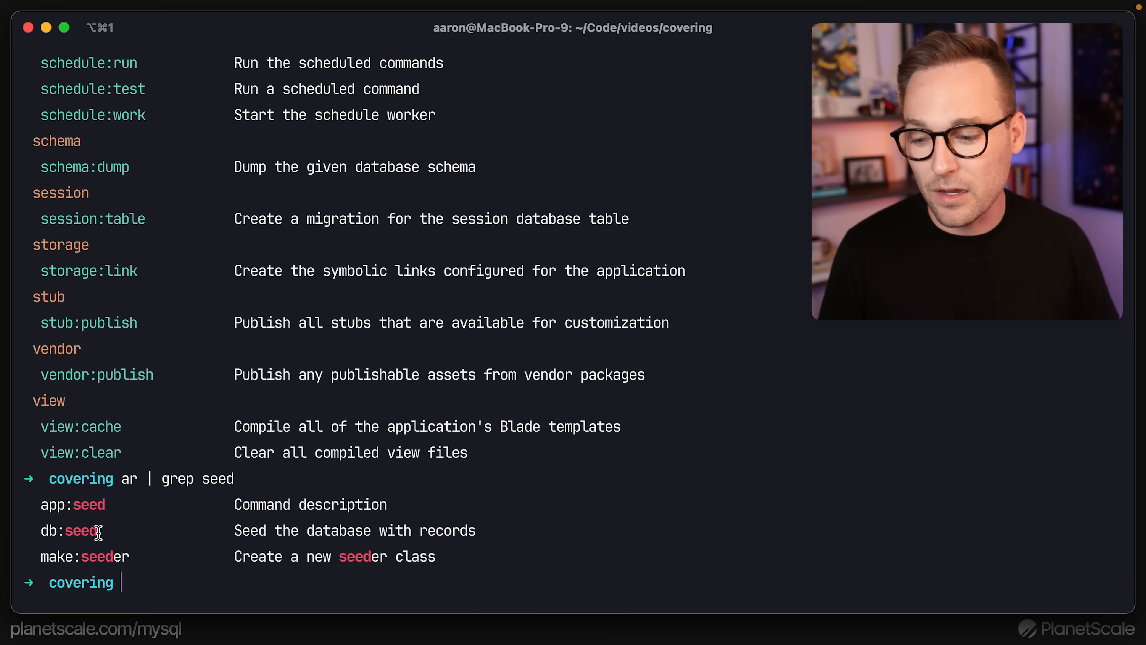
pyautogui.doubleClick(72, 530)
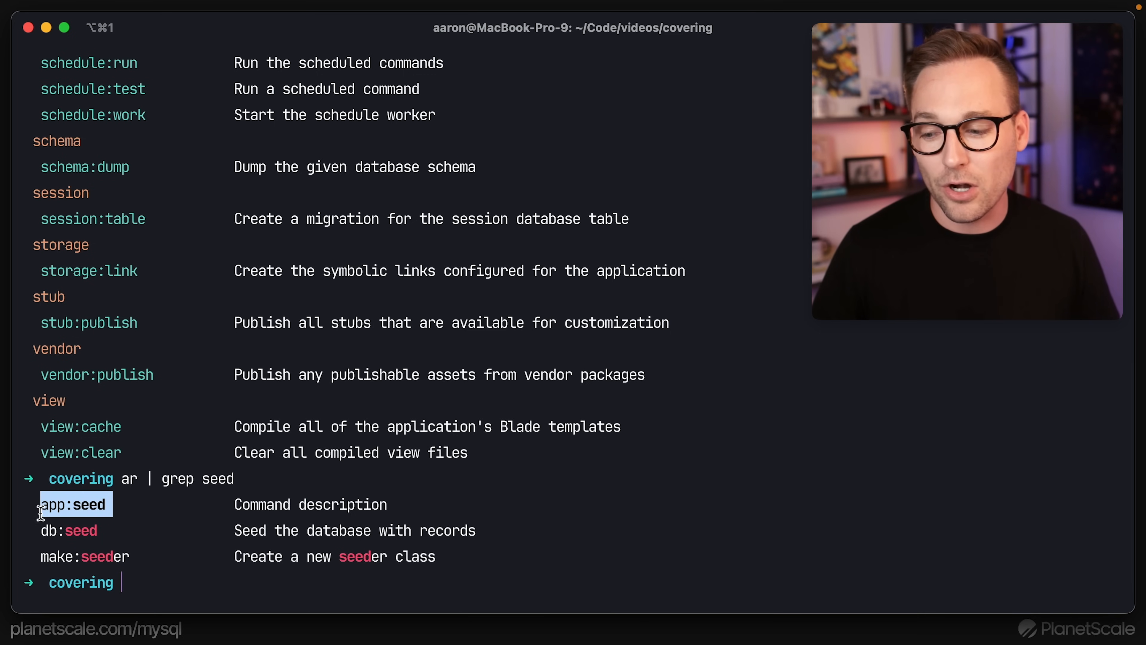
pyautogui.moveTo(74, 530)
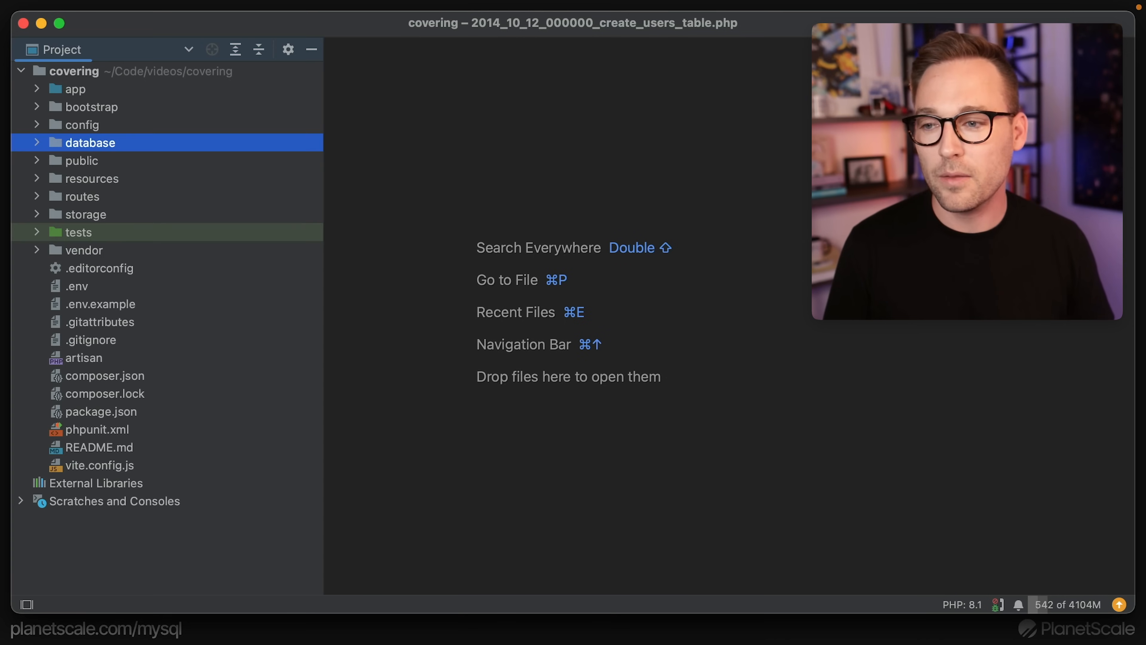
# Review the create_users_table migration and paste the user attribute fields into Seed.php's handle()
pyautogui.click(36, 142)
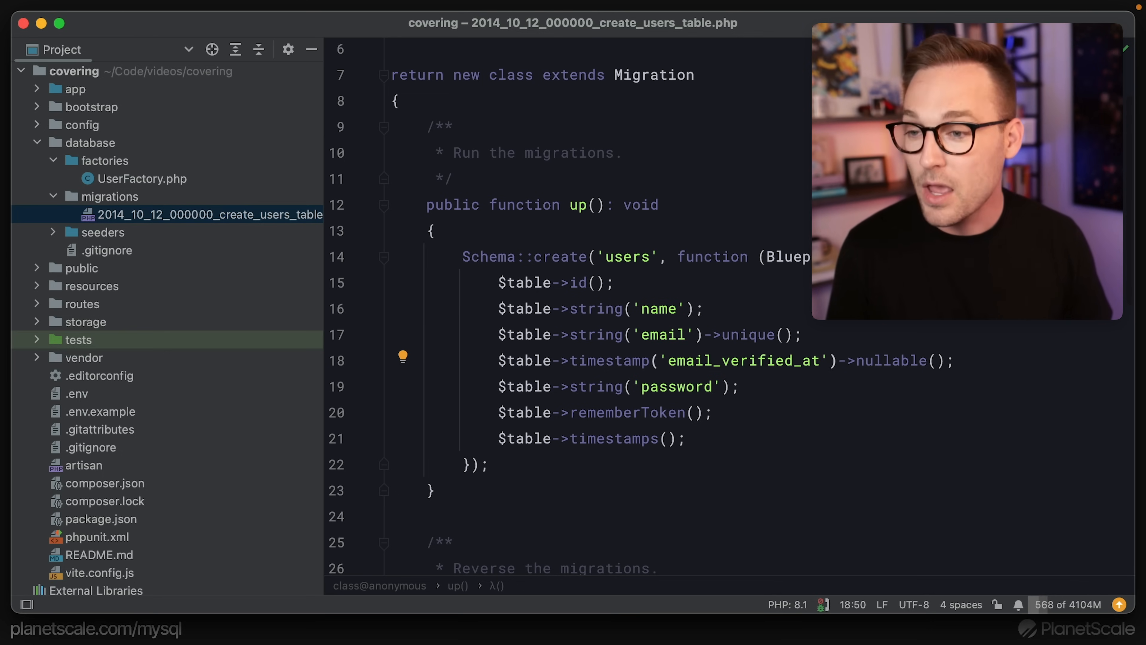
pyautogui.click(143, 179)
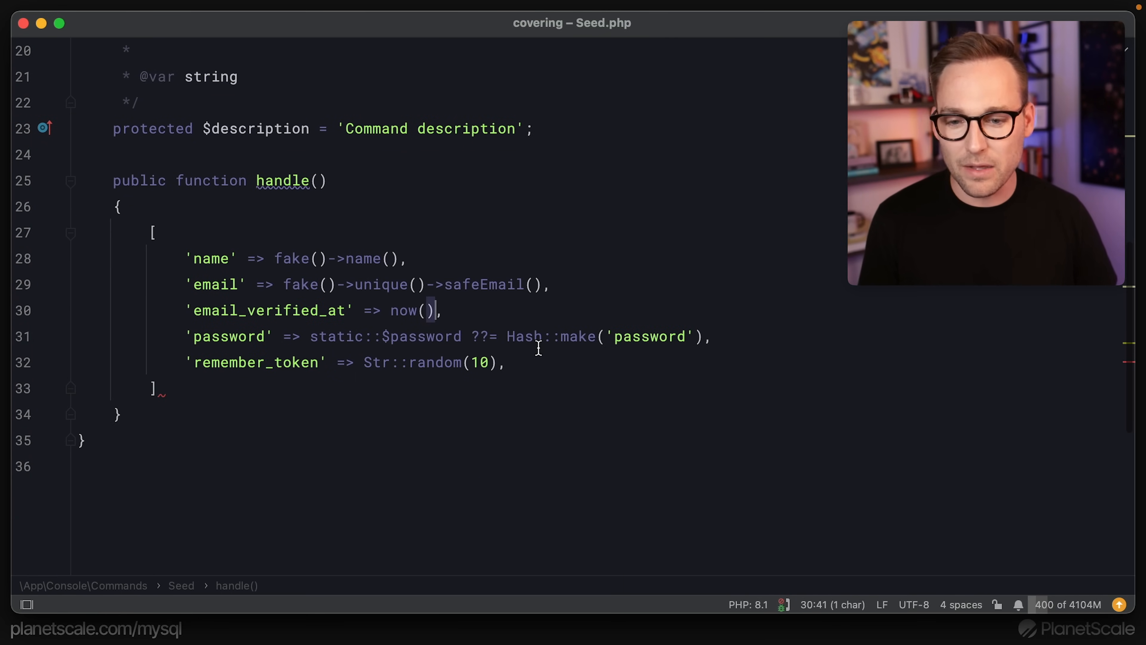
# Randomize email_verified_at with subHours/subMinutes of rand(0, 9999) and duplicate it as created_at
pyautogui.write('->')
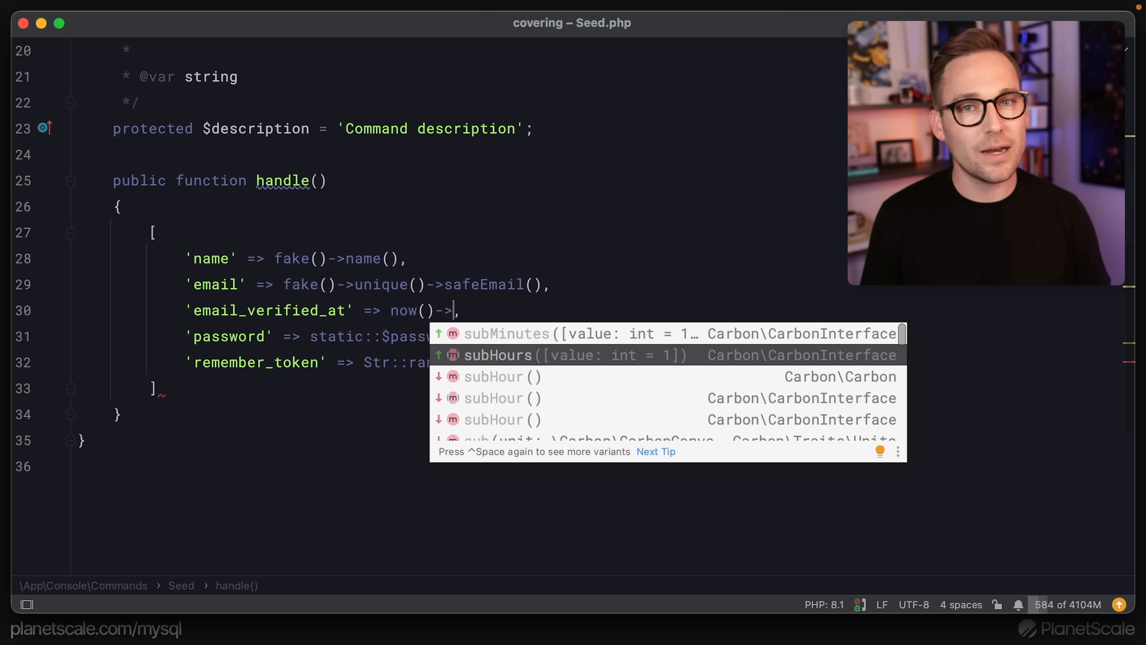
pyautogui.write('subHours(rand(0')
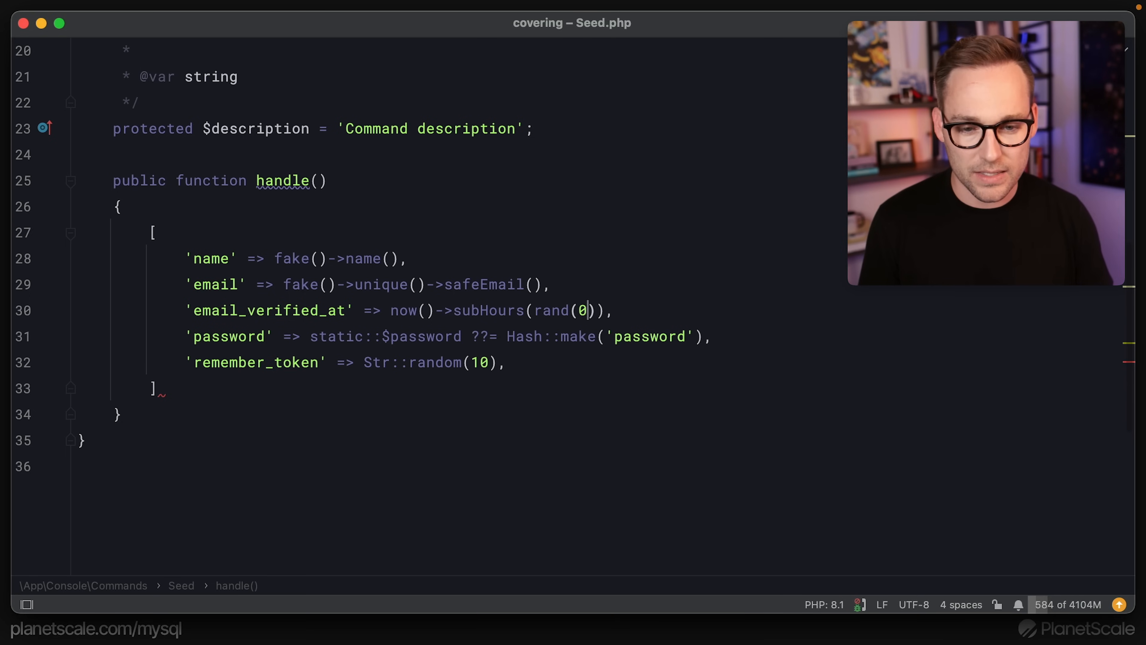
pyautogui.write(',9')
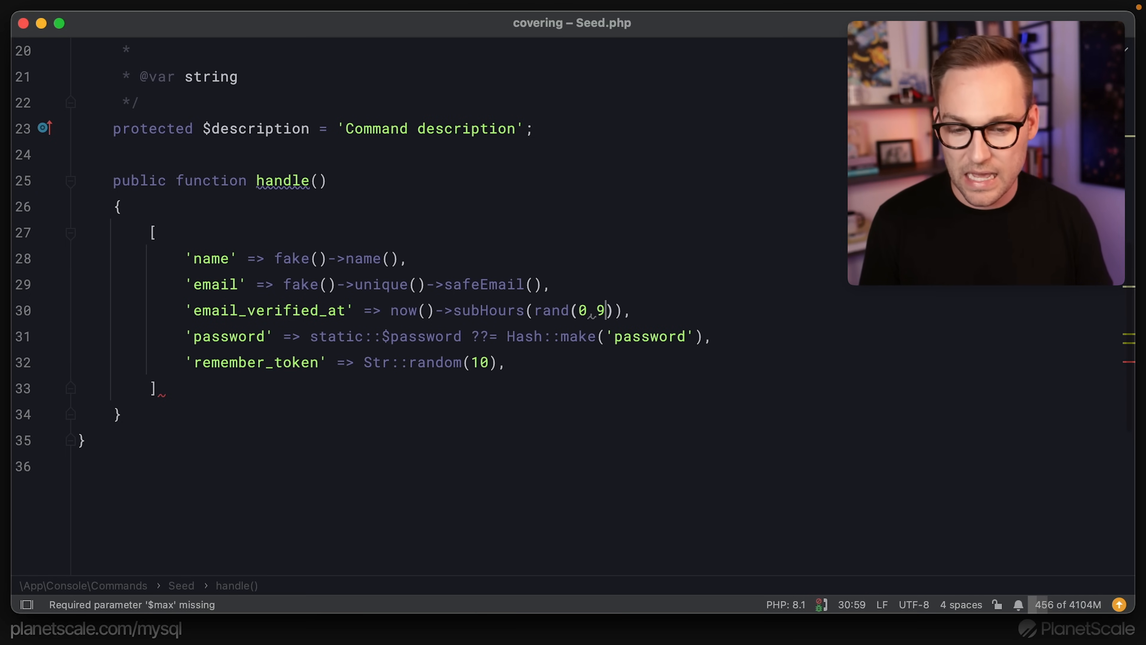
pyautogui.write('999')
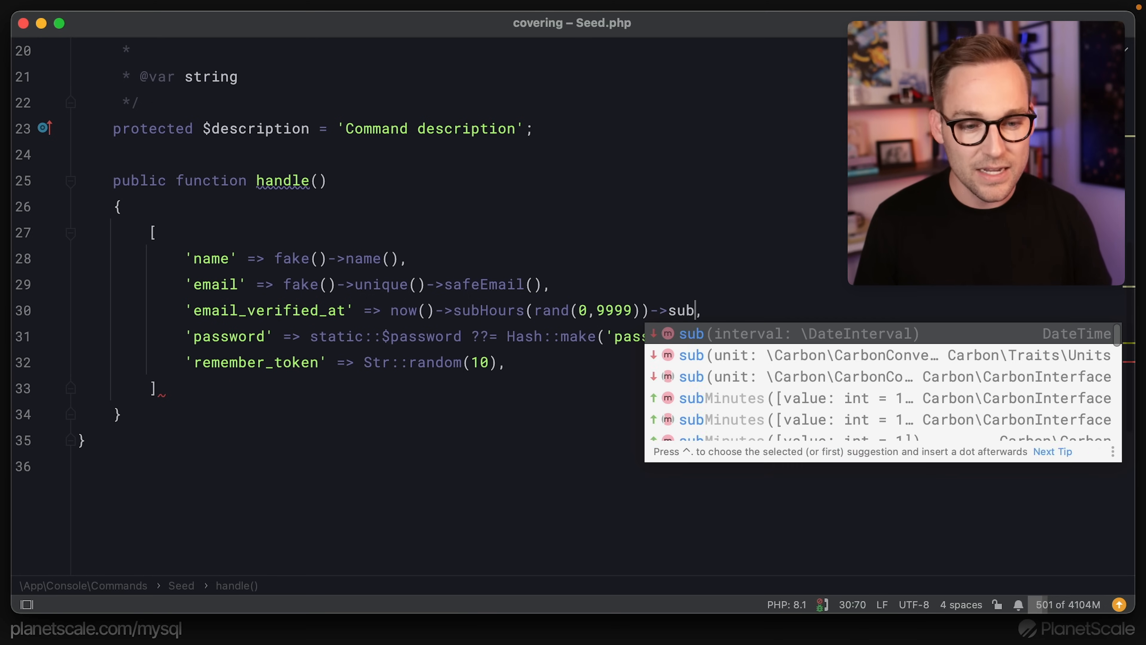
pyautogui.write('Minutes(rand(0')
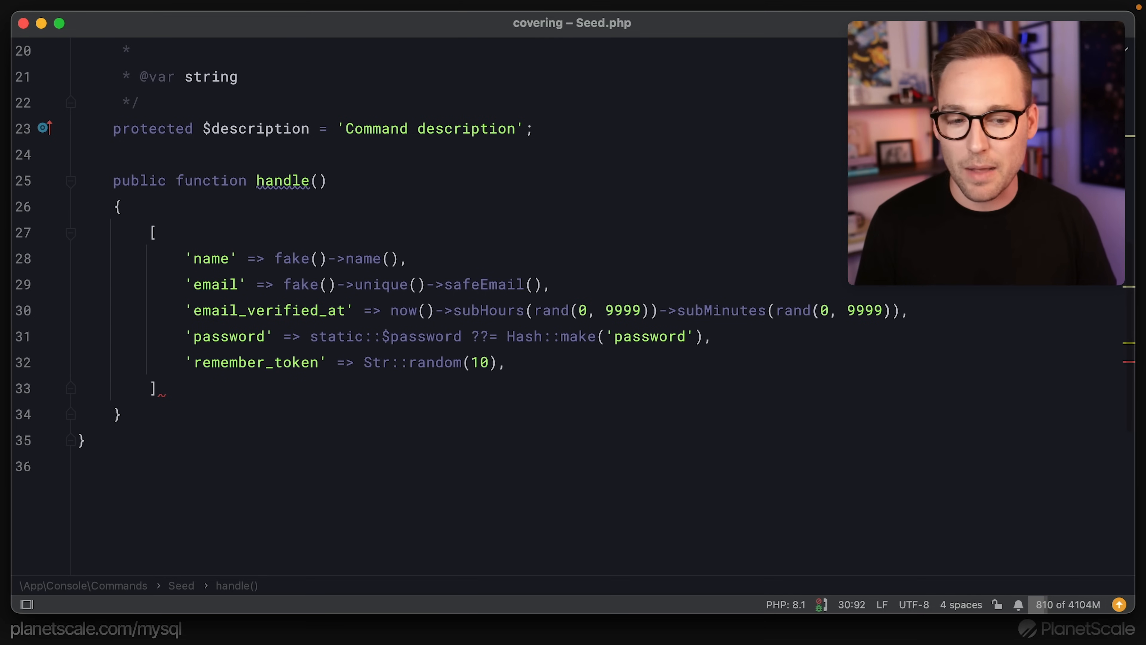
pyautogui.write('c')
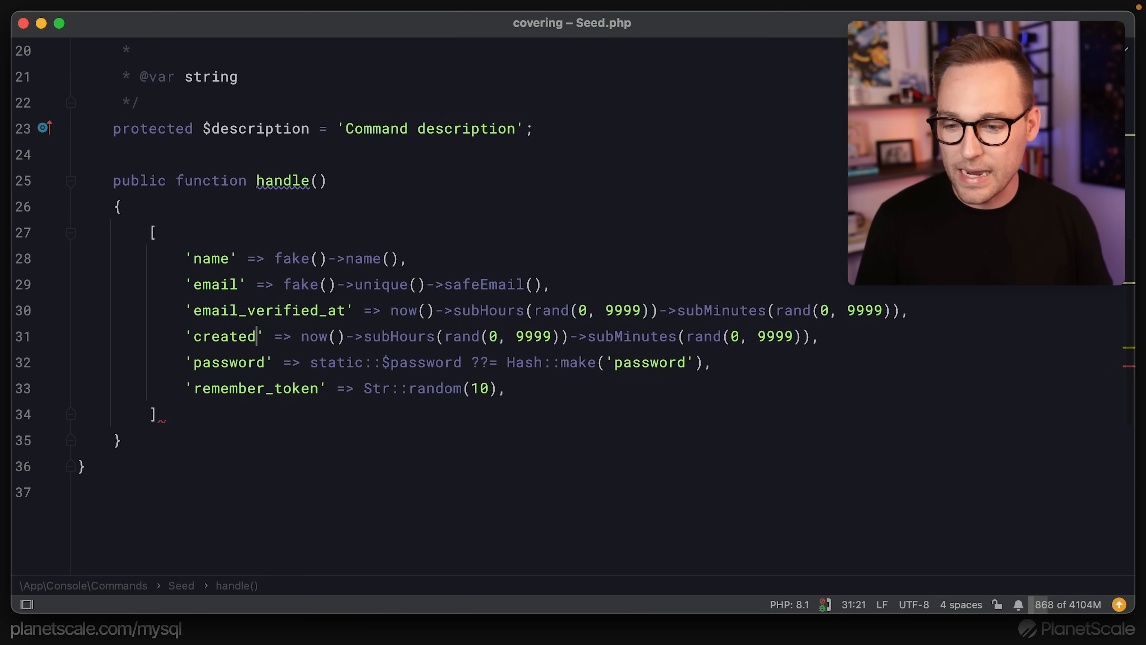
pyautogui.write('_at')
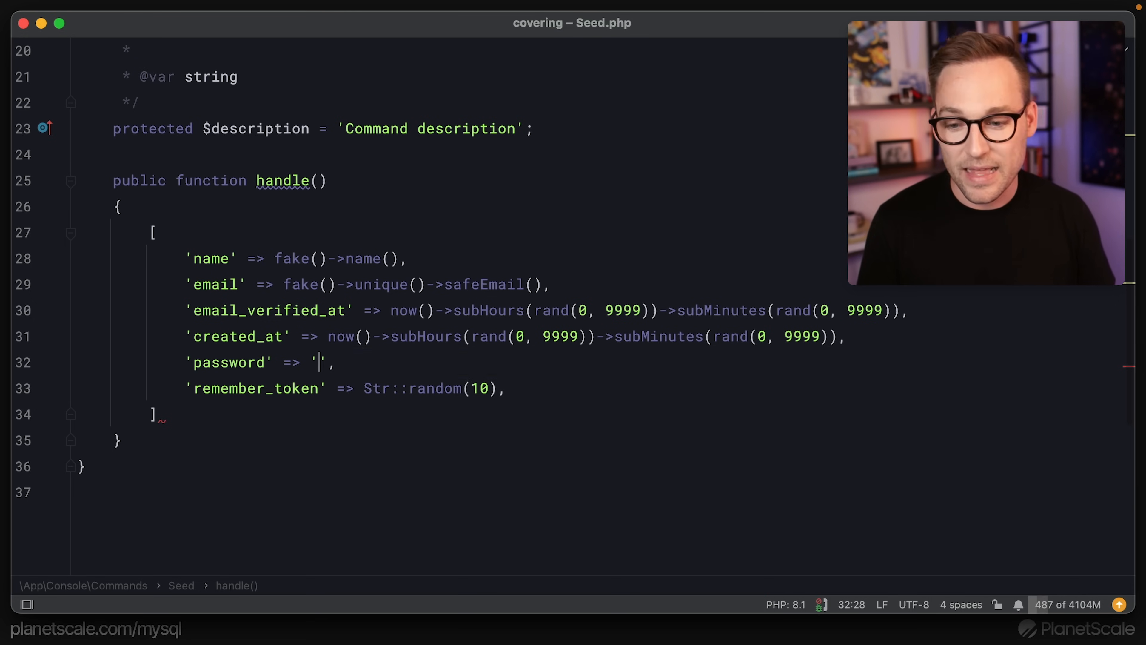
pyautogui.write('password')
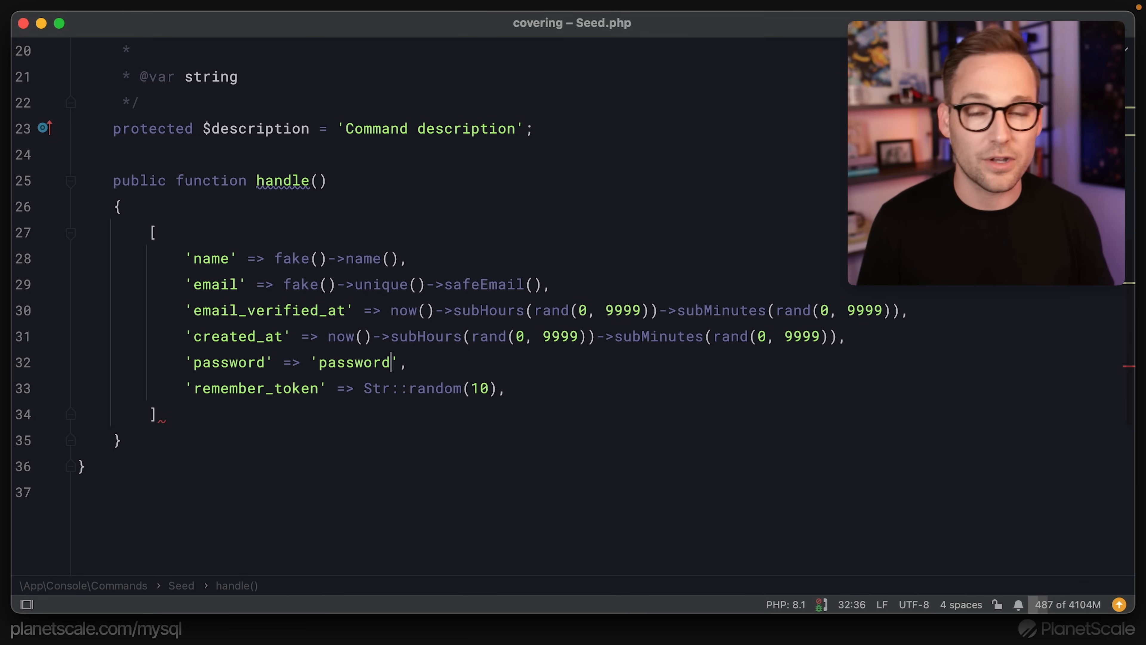
pyautogui.write(';')
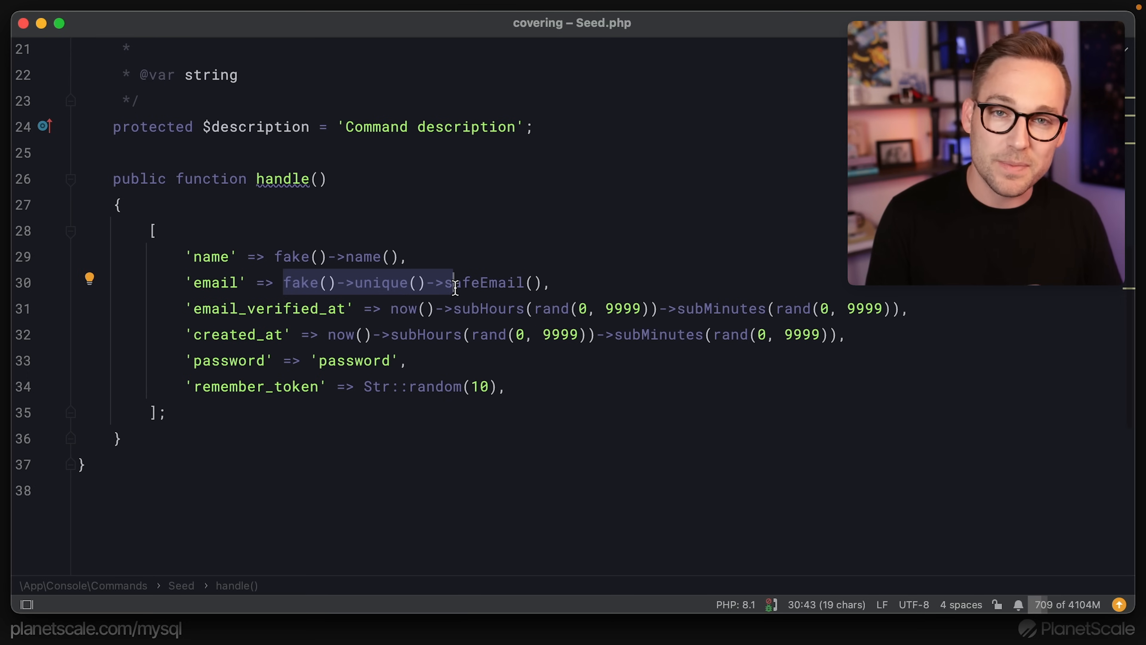
# Use companyEmail for the email field and wrap the attributes in a User::create( call
pyautogui.write('company')
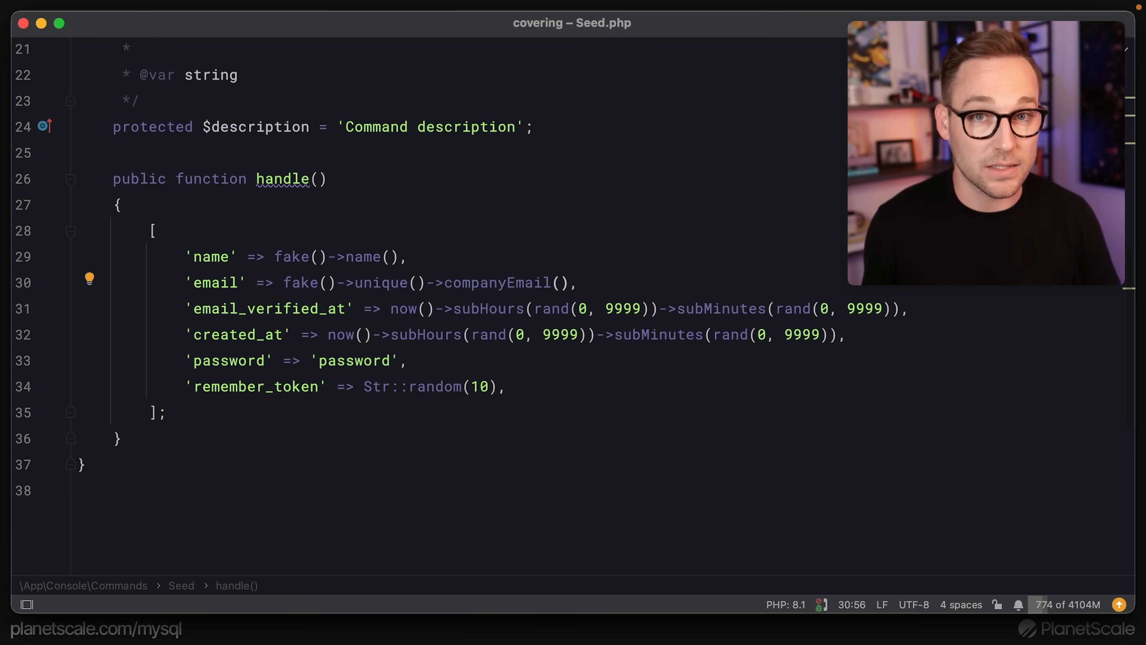
pyautogui.doubleClick(380, 282)
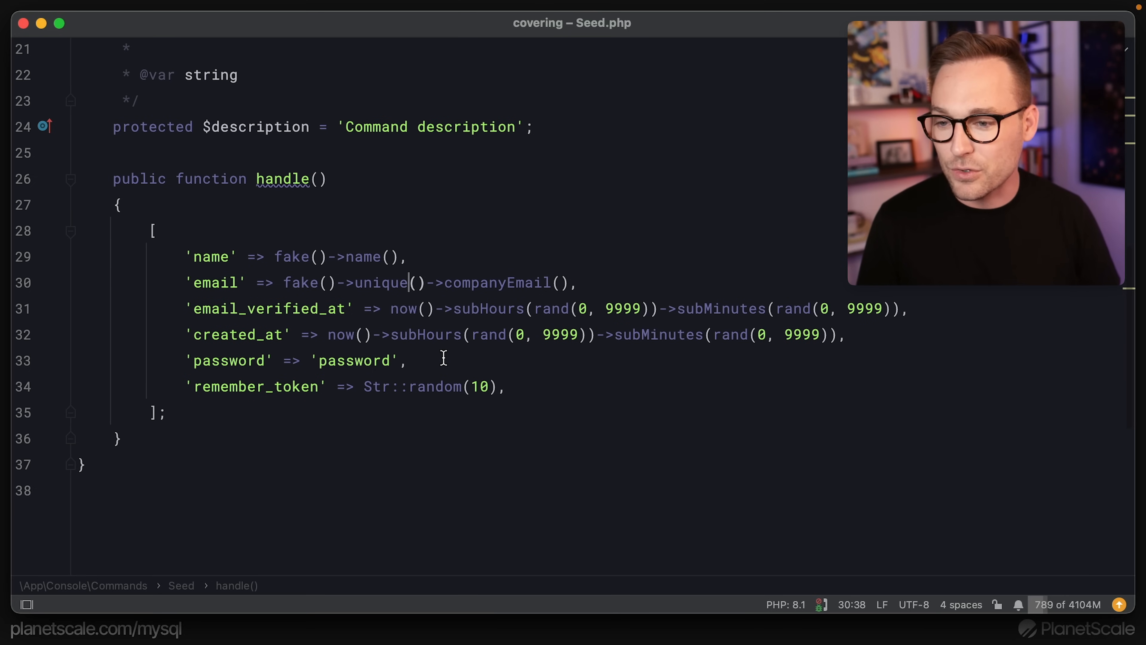
pyautogui.write('User::')
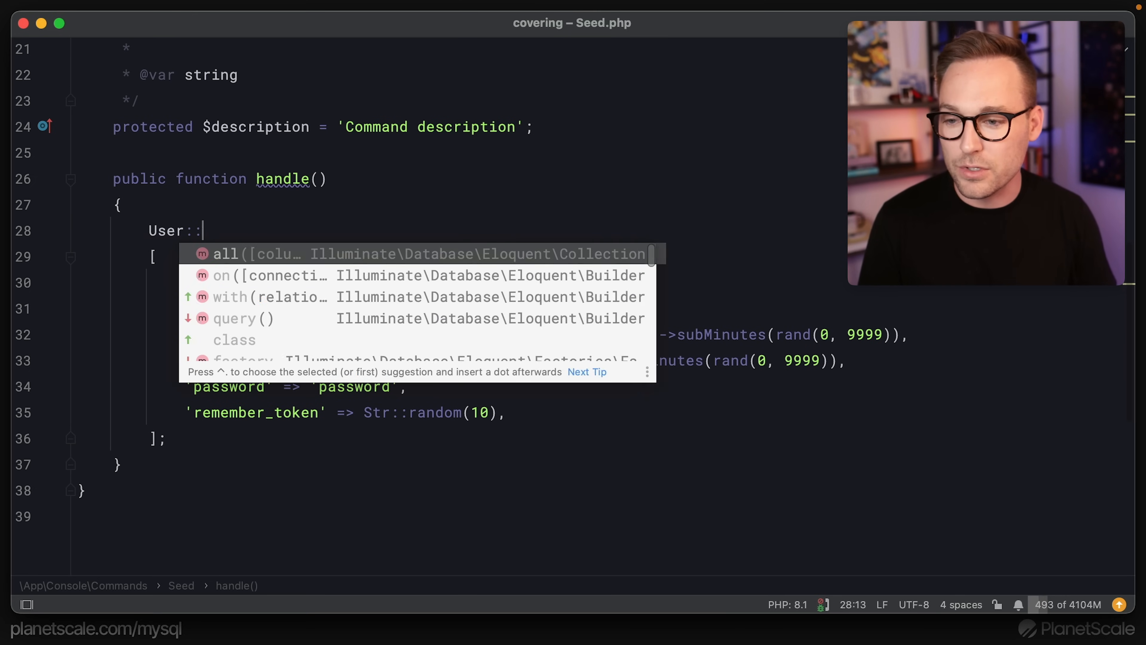
pyautogui.write('create(p')
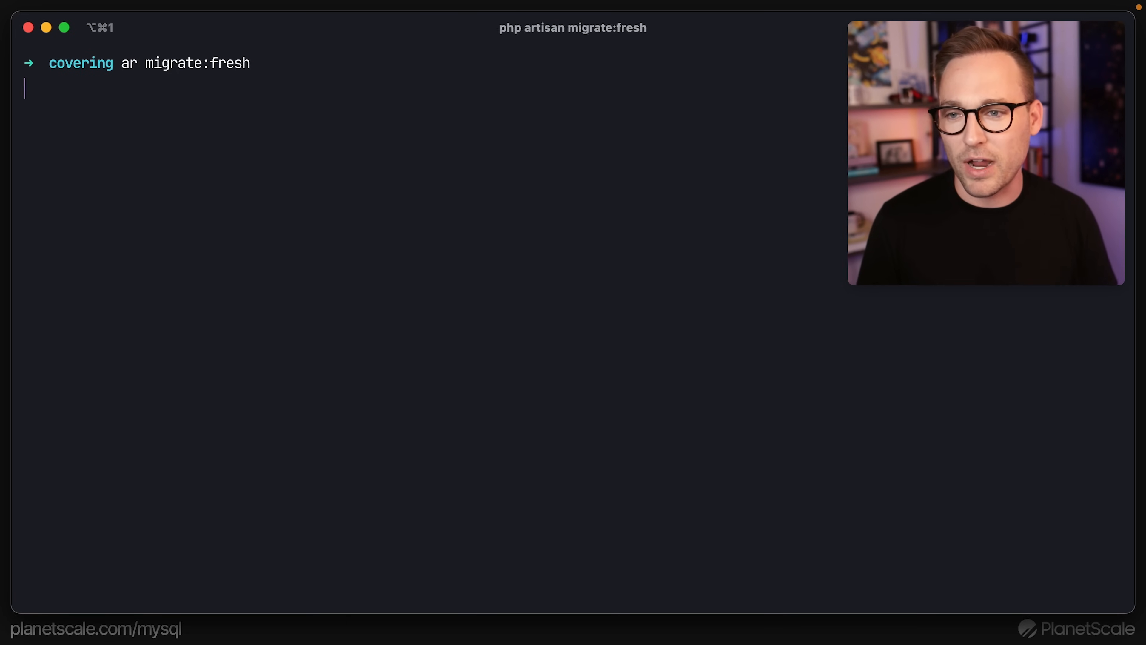
# Run ar migrate:fresh, then ar app:seed to insert the generated users
pyautogui.press('Return')
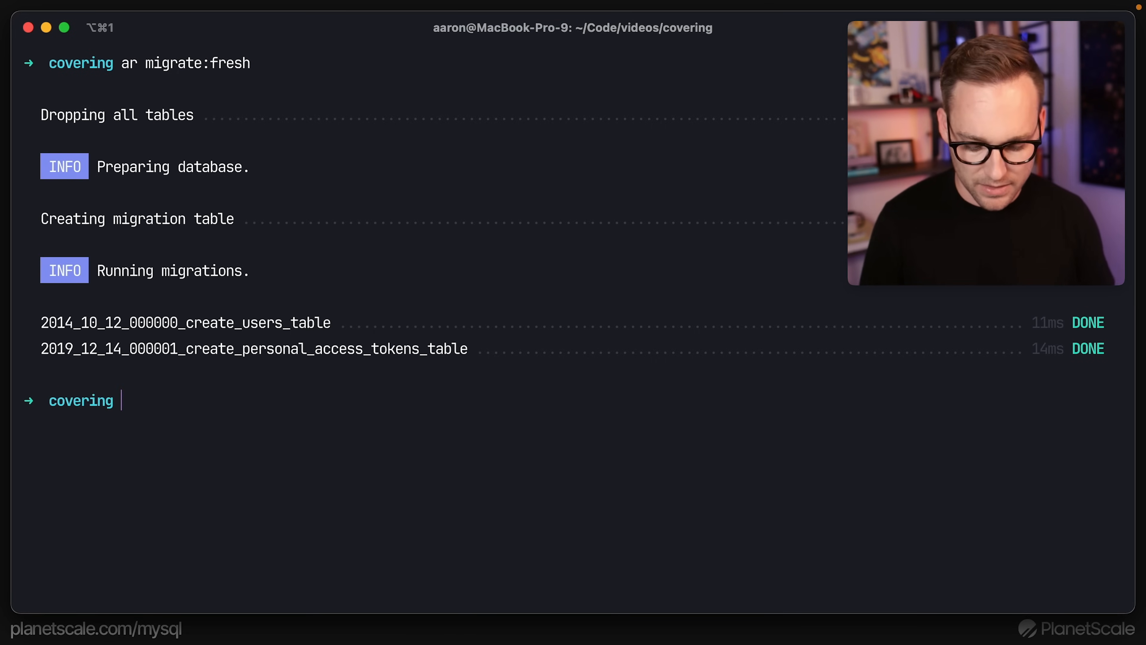
pyautogui.write('ar app:')
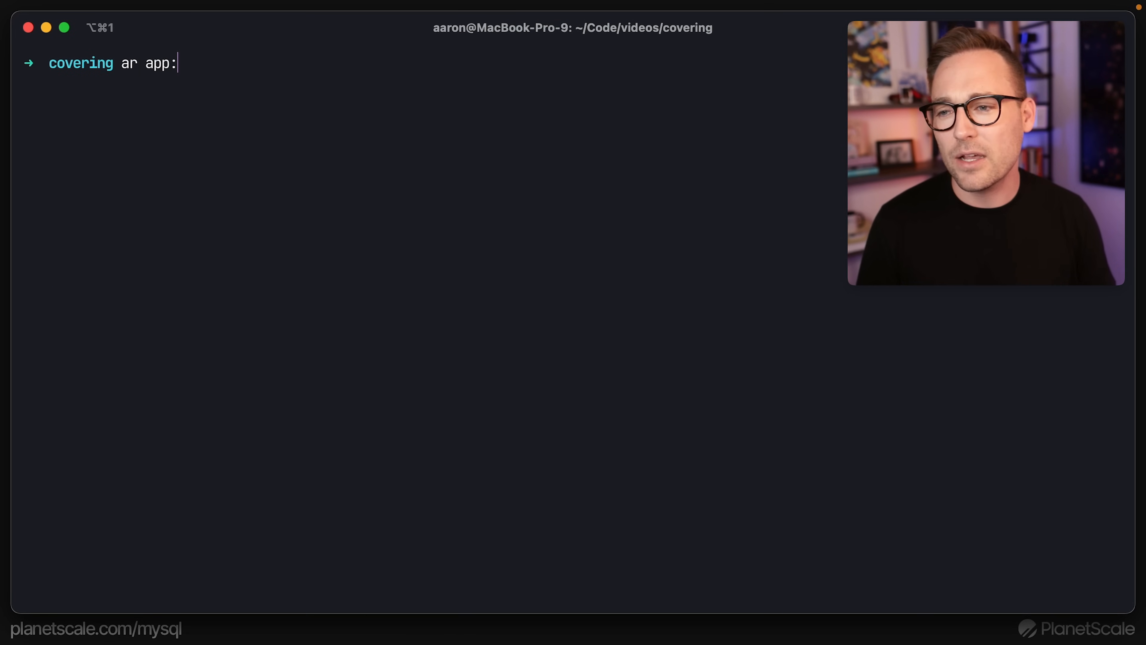
pyautogui.press('Return')
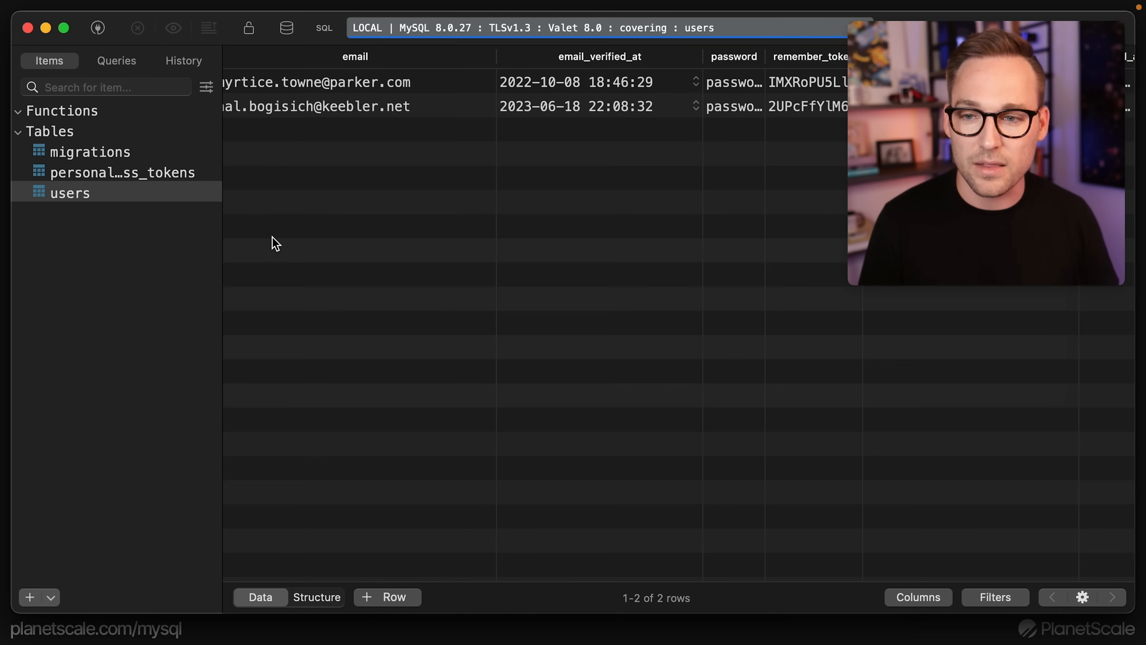
pyautogui.hscroll(-3)
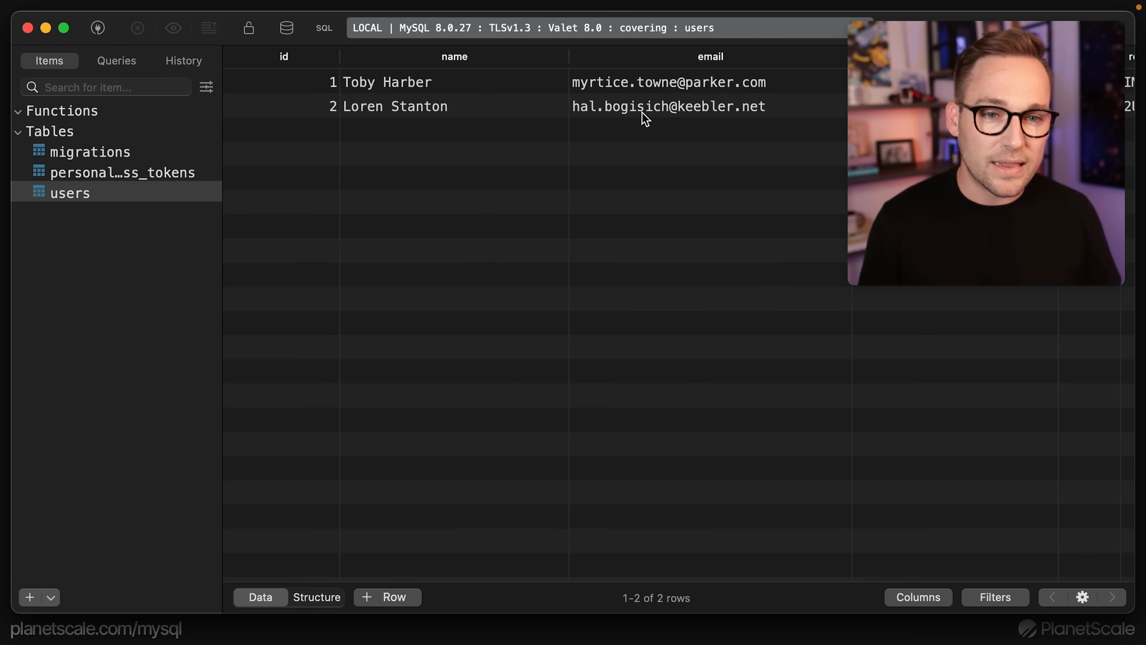
pyautogui.hscroll(3)
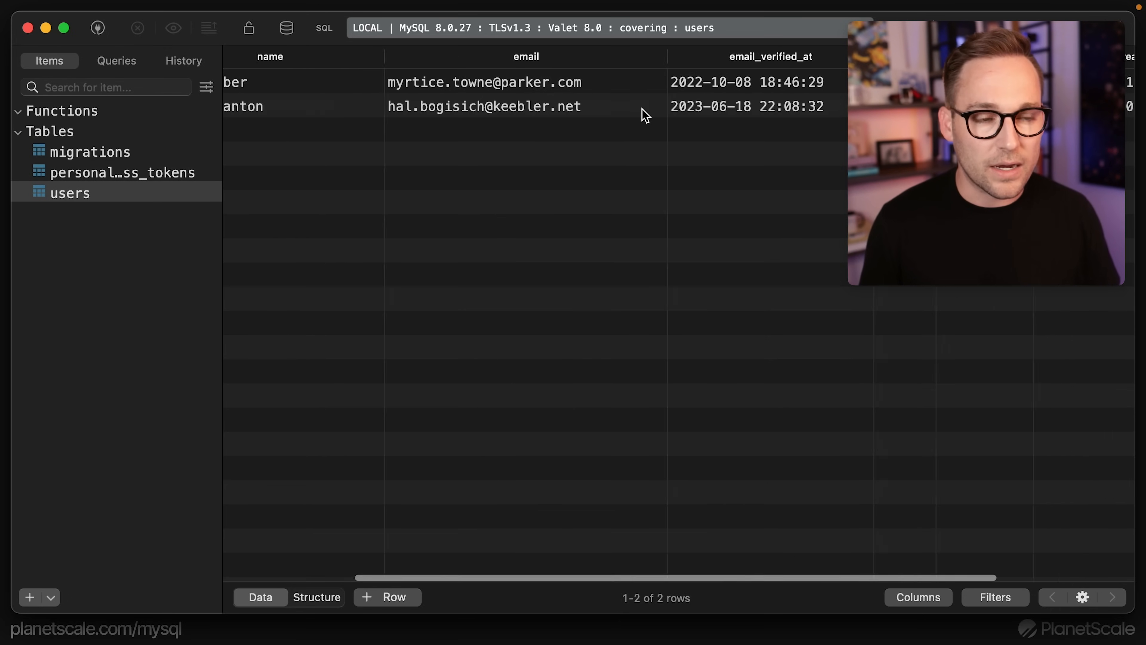
pyautogui.hscroll(3)
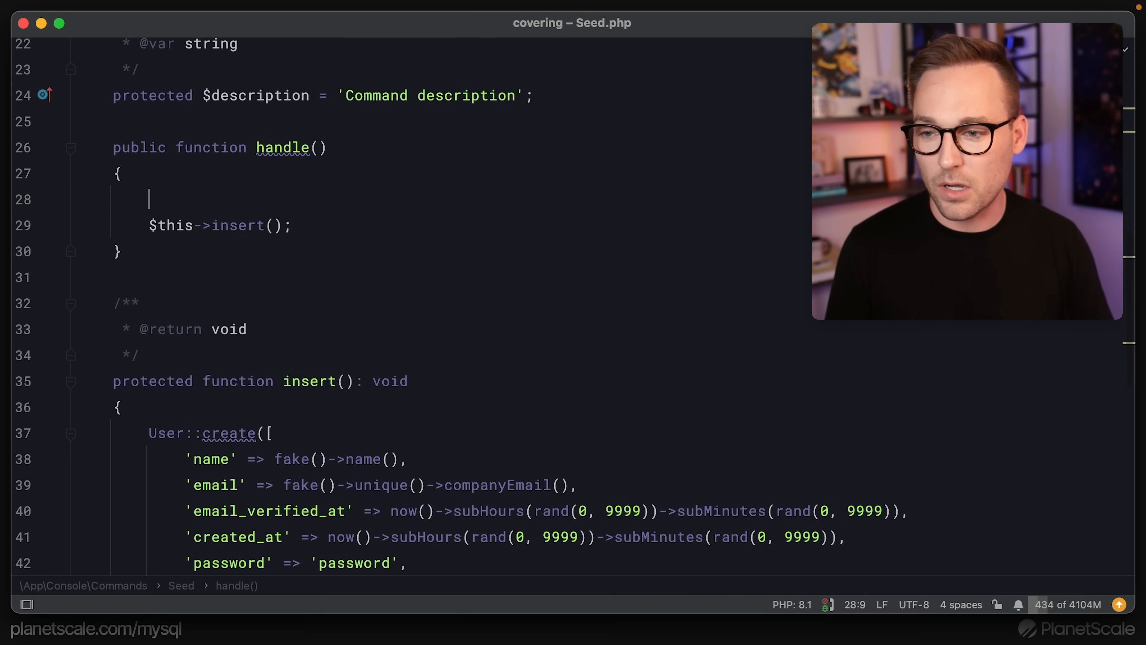
# Wrap insert() in a for loop to 10_000 that echoes a dot when $i % 1000 === 0
pyautogui.write('for() {')
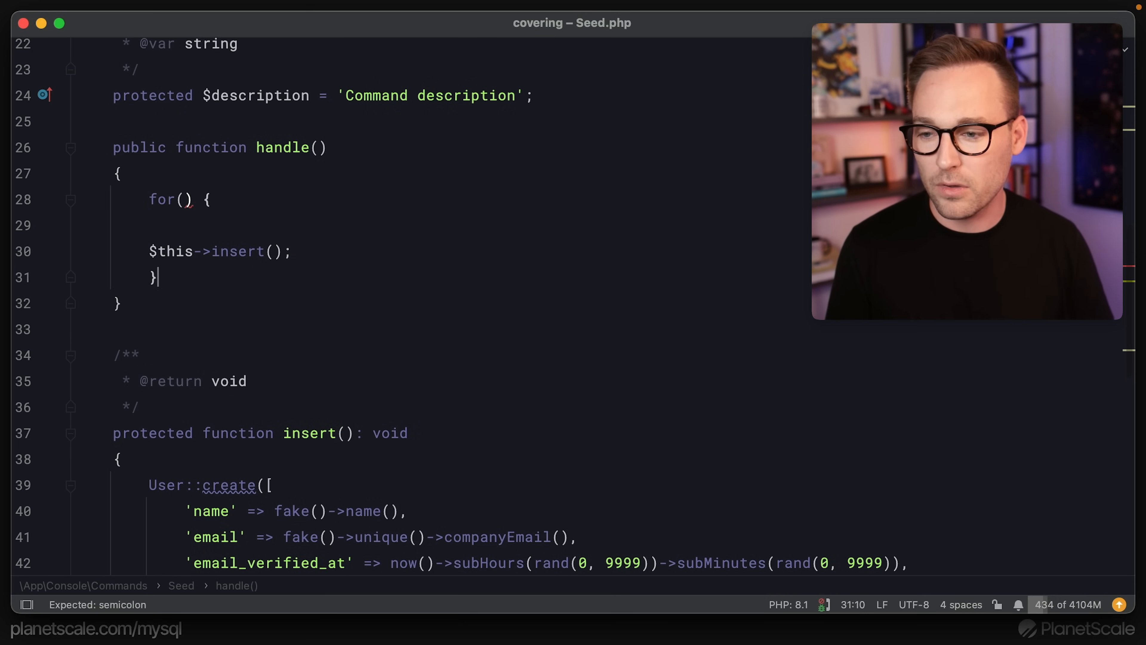
pyautogui.press('backspace')
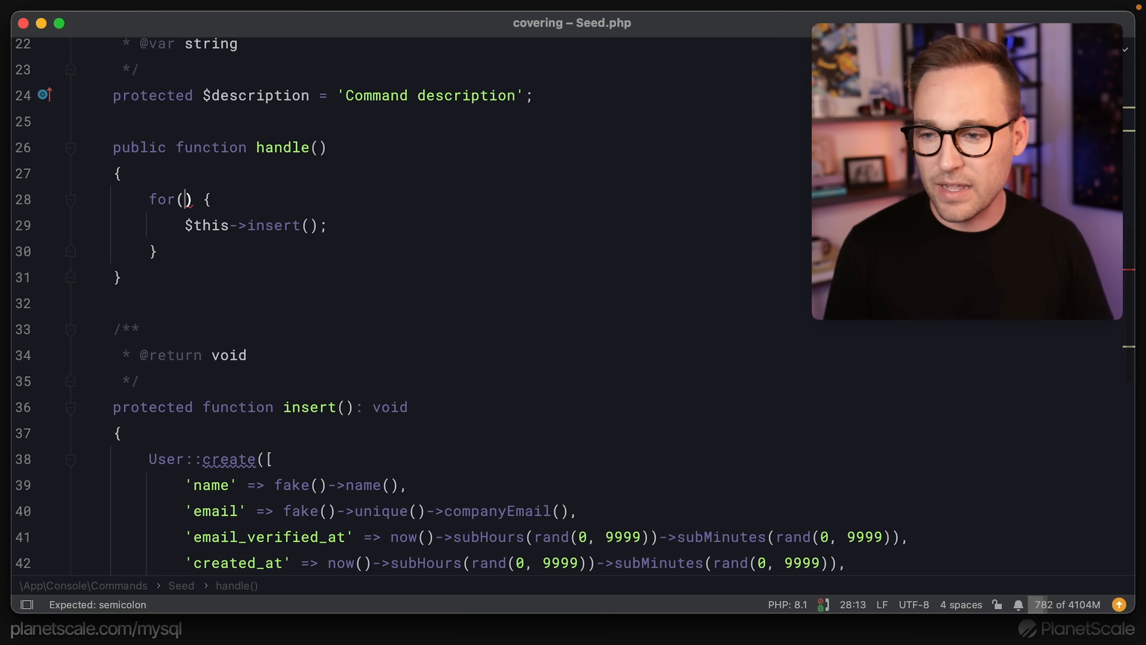
pyautogui.write('$i = 0; $i < 10_000; $i++')
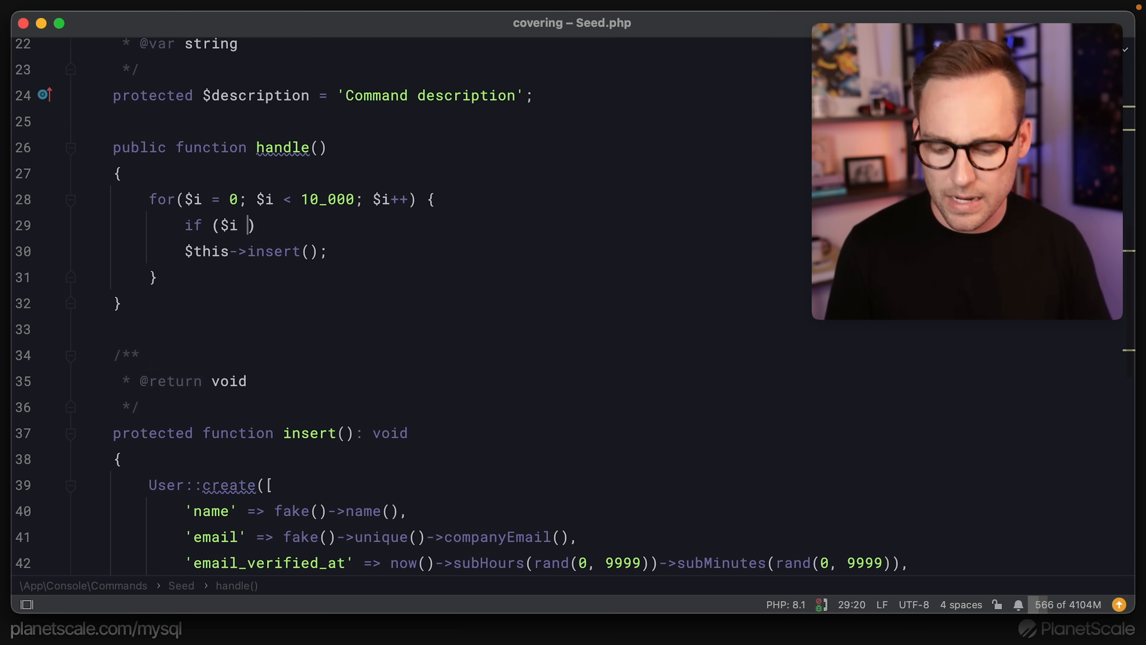
pyautogui.write('% 1000 === 0')
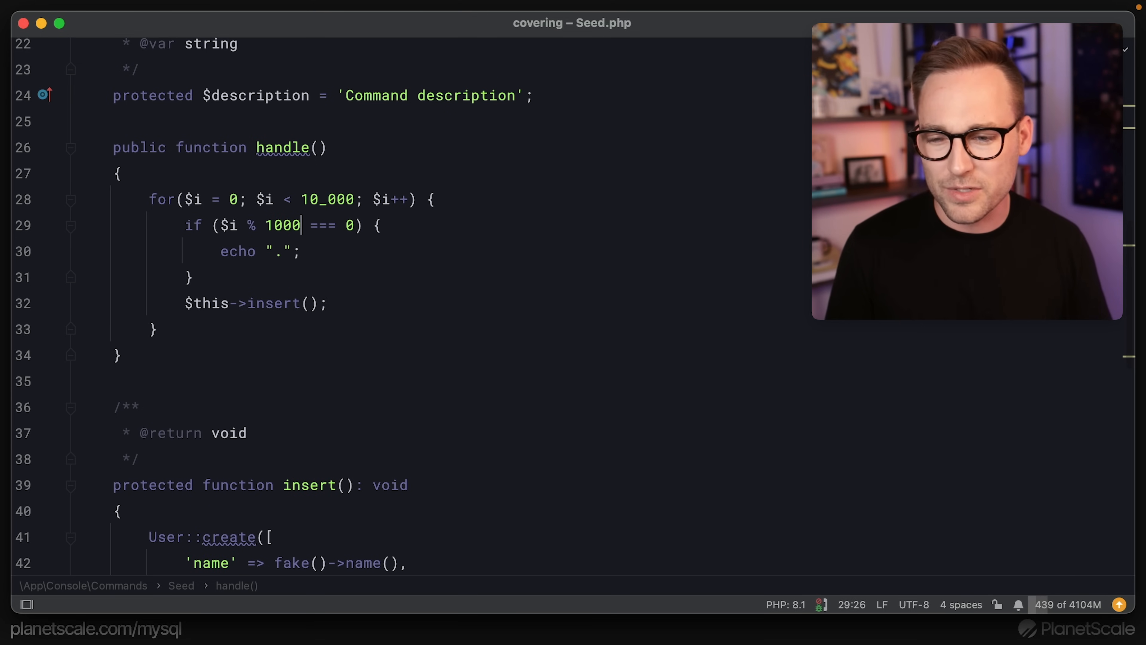
pyautogui.press('enter')
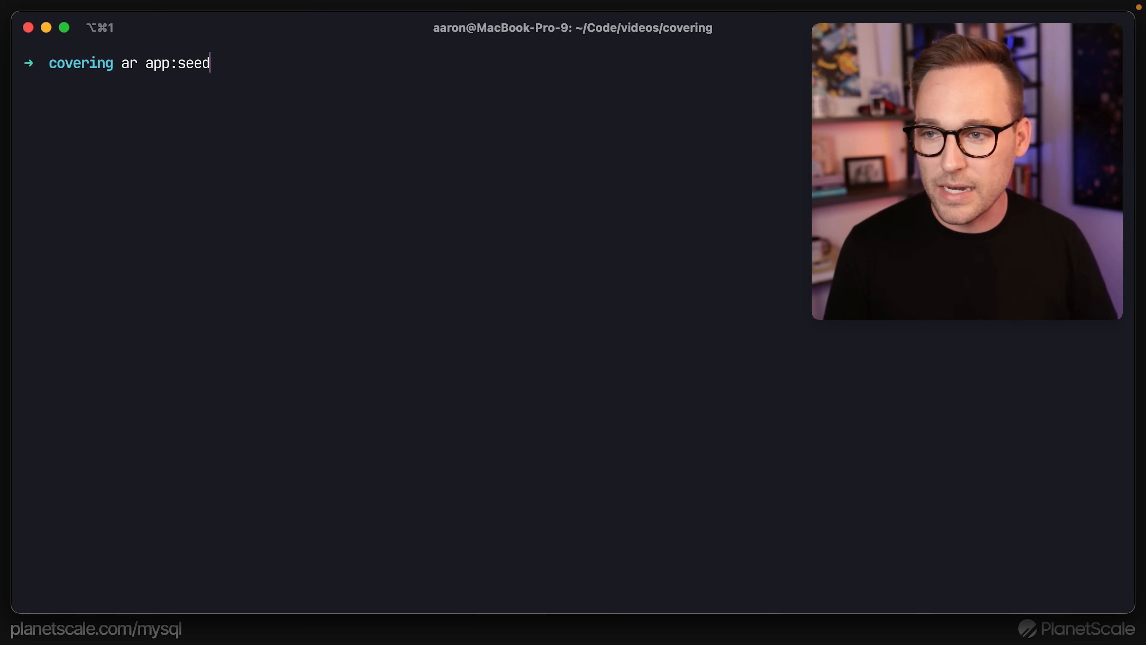
# Run ar app:seed and observe the QueryException traced to insert() in Seed.php
pyautogui.press('Return')
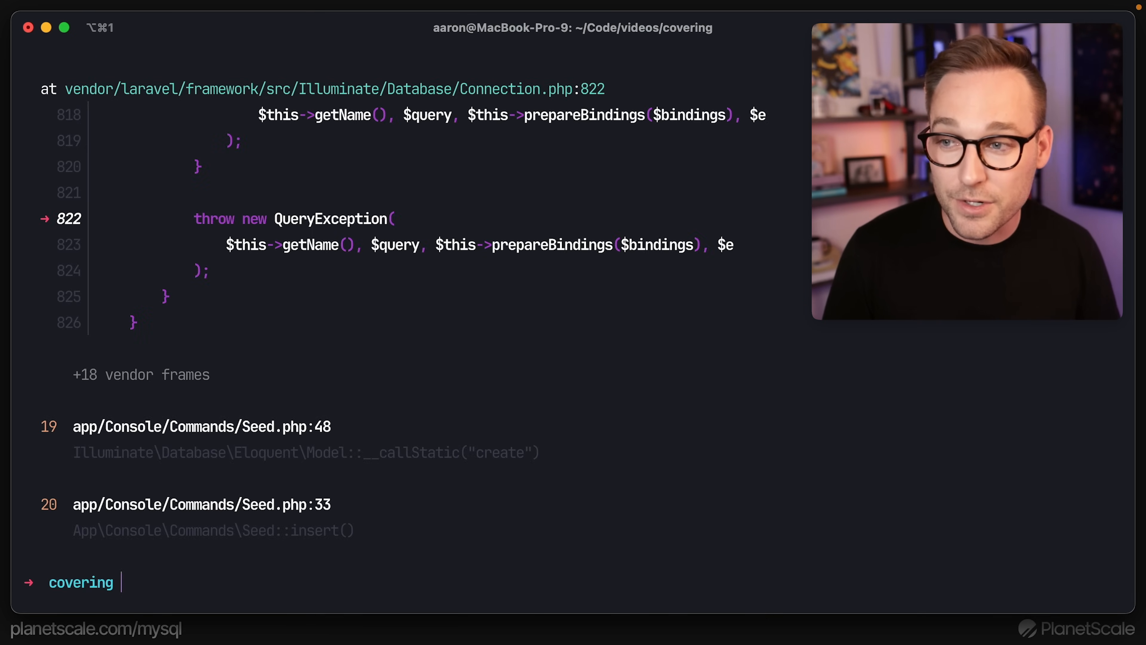
pyautogui.press('Return')
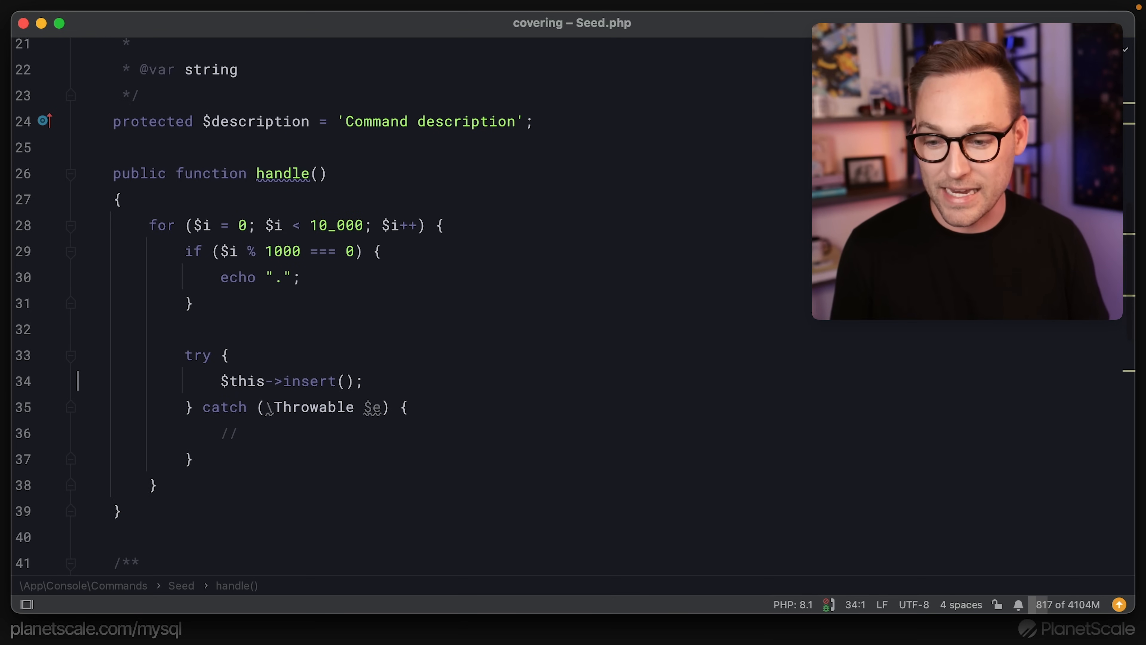
# Add a {--processes=} option to the app:seed command signature
pyautogui.scroll(-3)
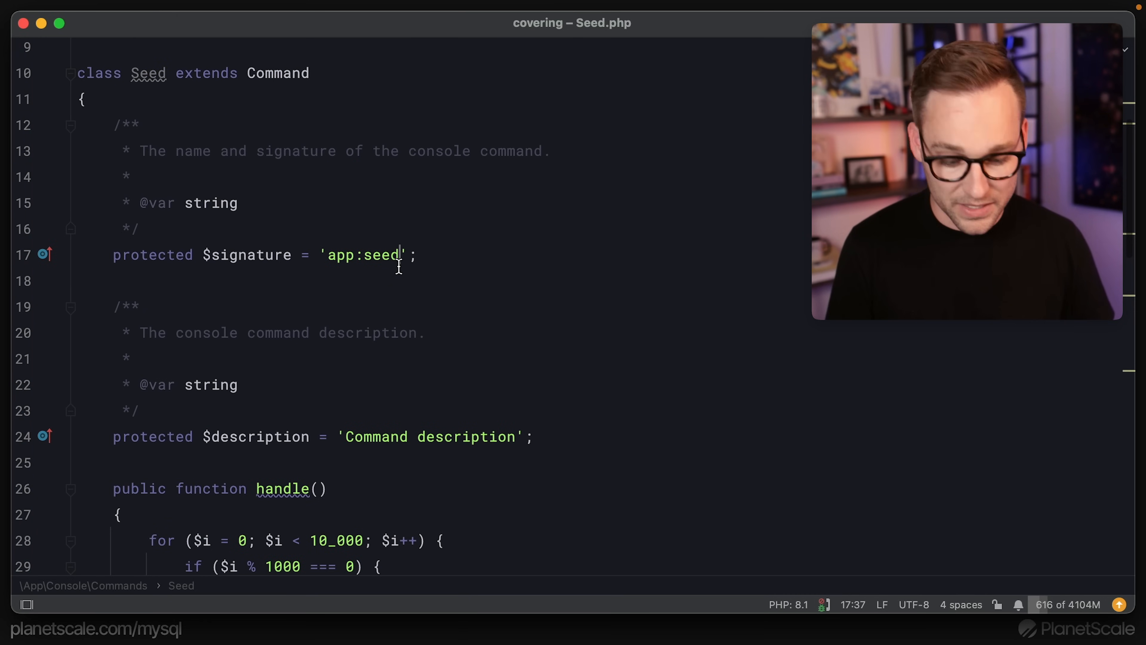
pyautogui.write('{--pr')
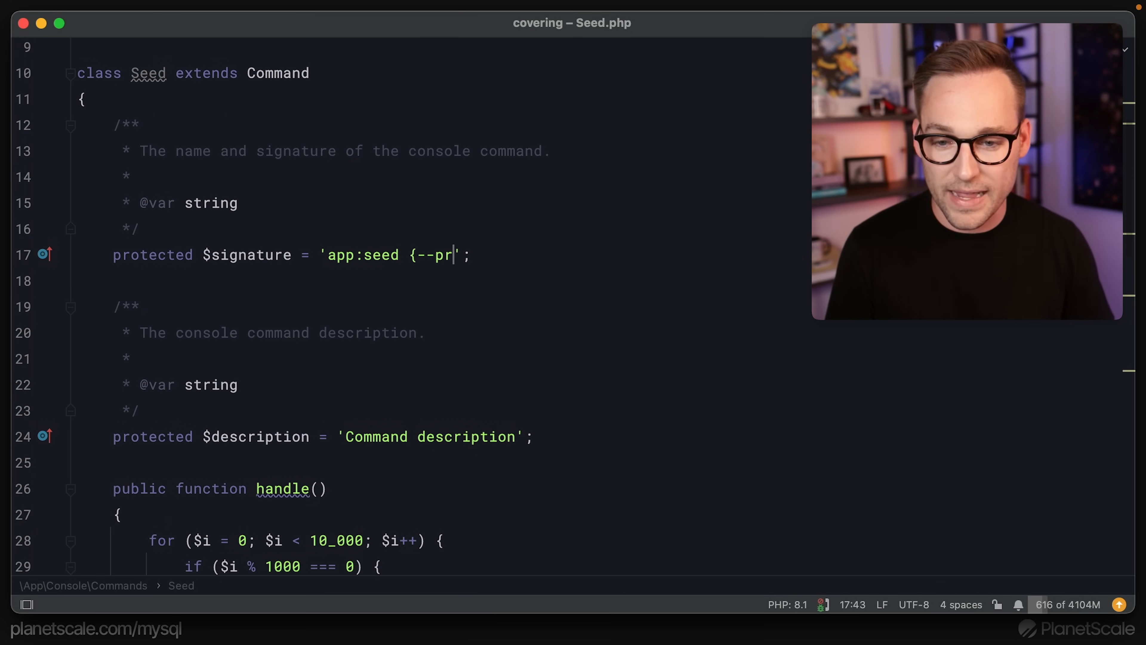
pyautogui.write('ocesses=')
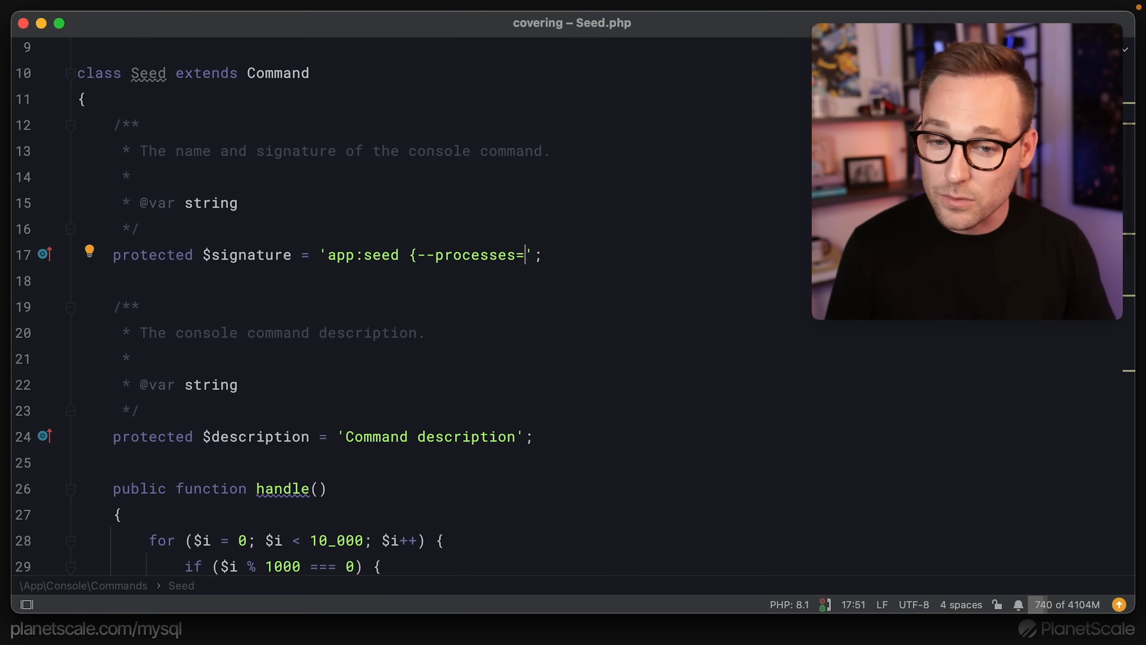
# Read $this->option('processes') into $processes at the top of handle() and dd() it
pyautogui.scroll(-3)
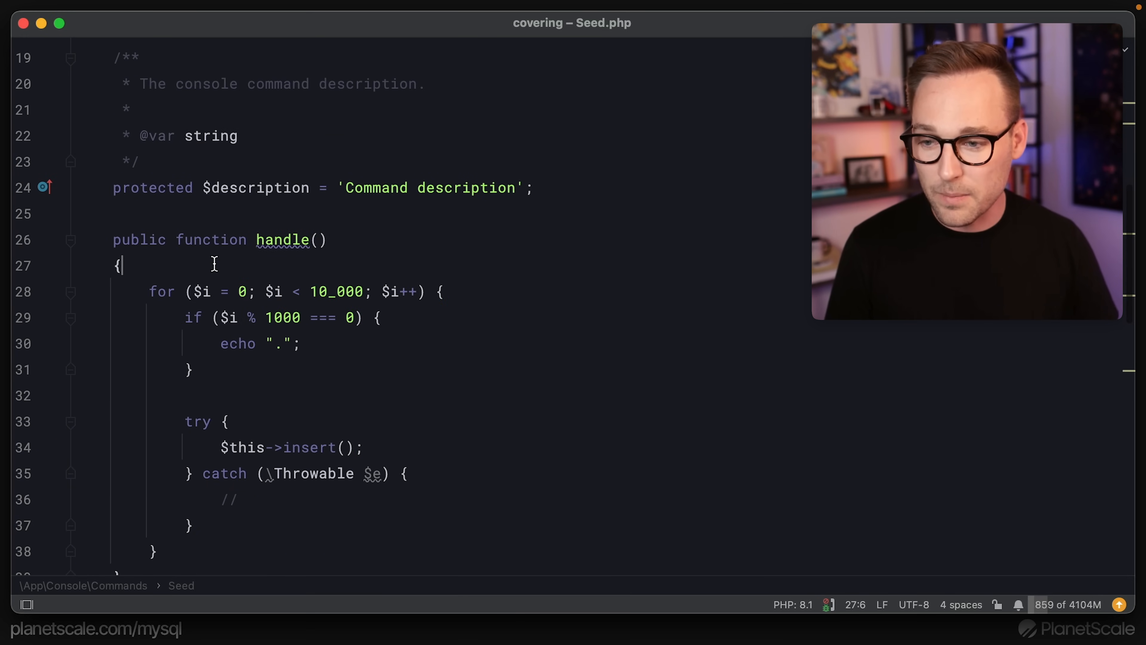
pyautogui.write('$pro')
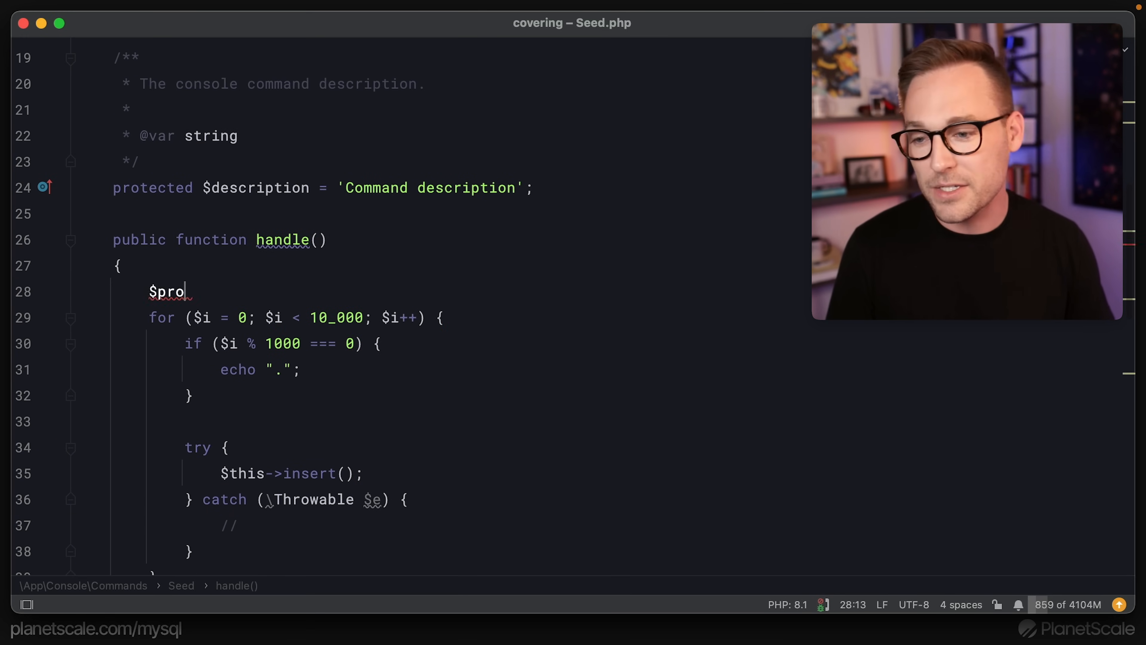
pyautogui.write('cesses = $this->op')
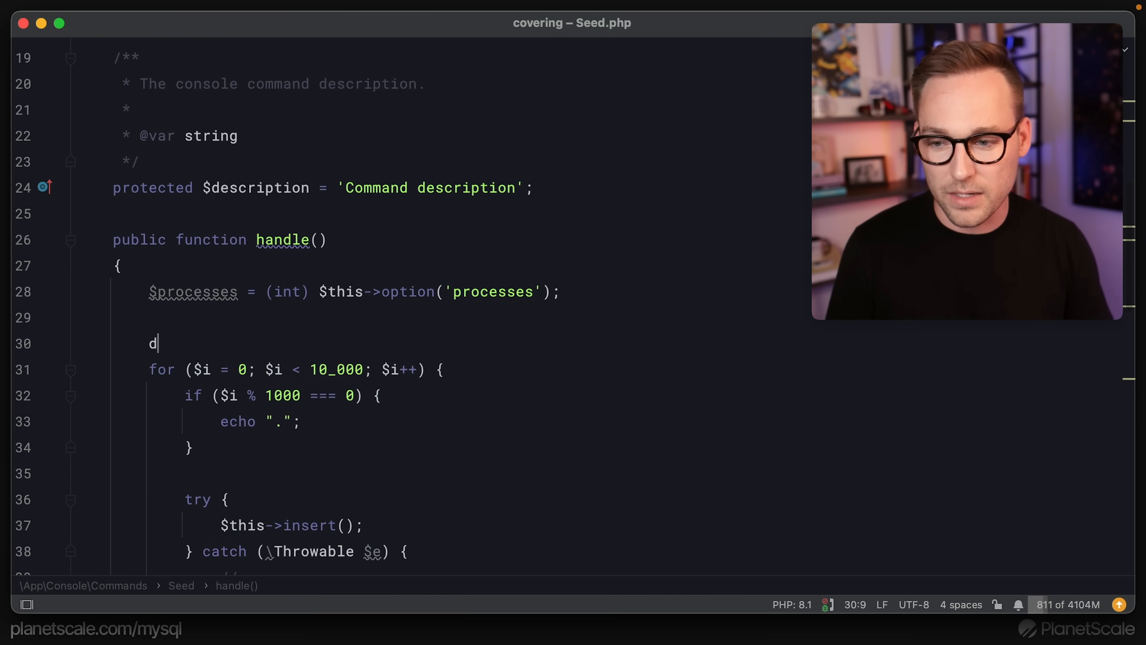
pyautogui.write('d($processes)')
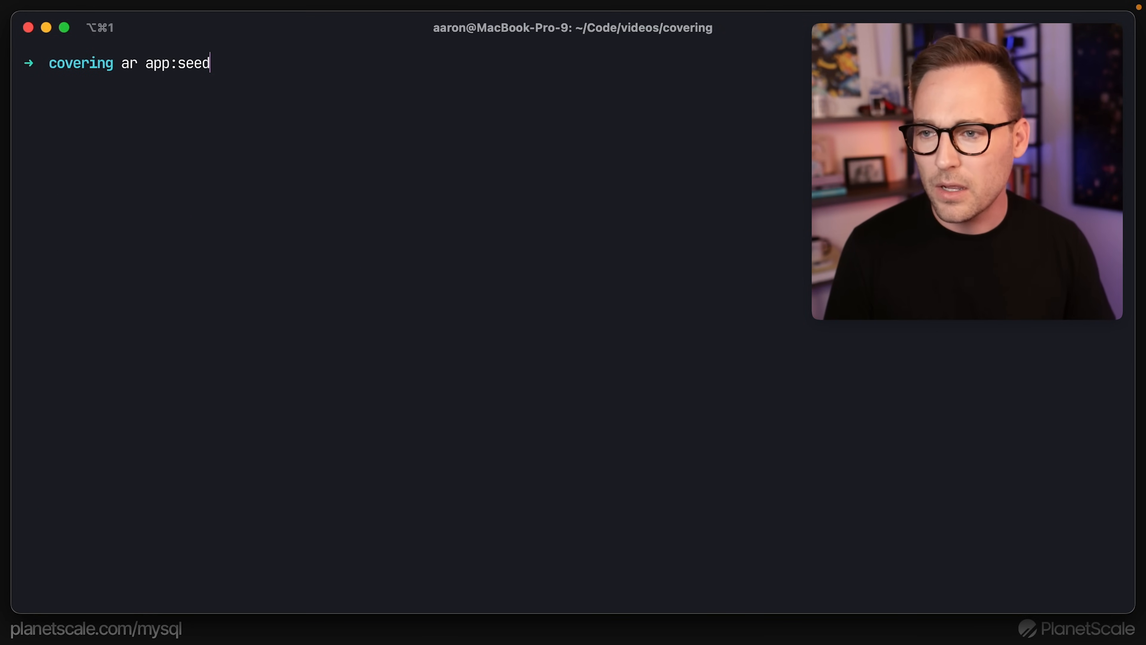
# Run ar app:seed to see 0 dumped, then start retyping it with --processes
pyautogui.press('Return')
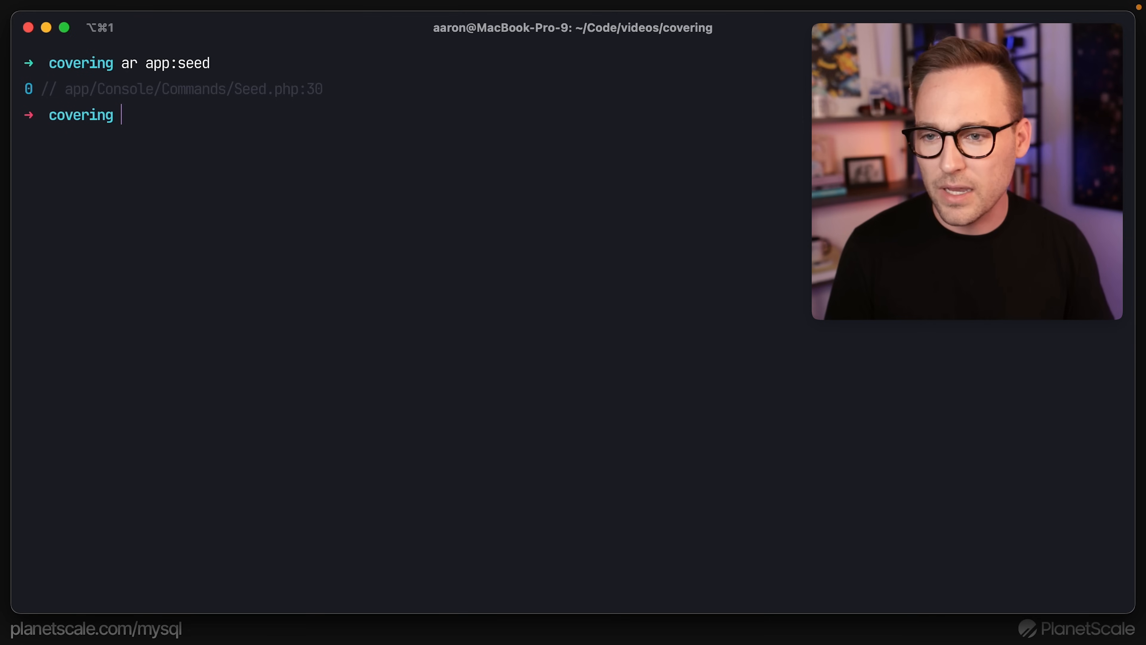
pyautogui.write('ar app:seed --proc')
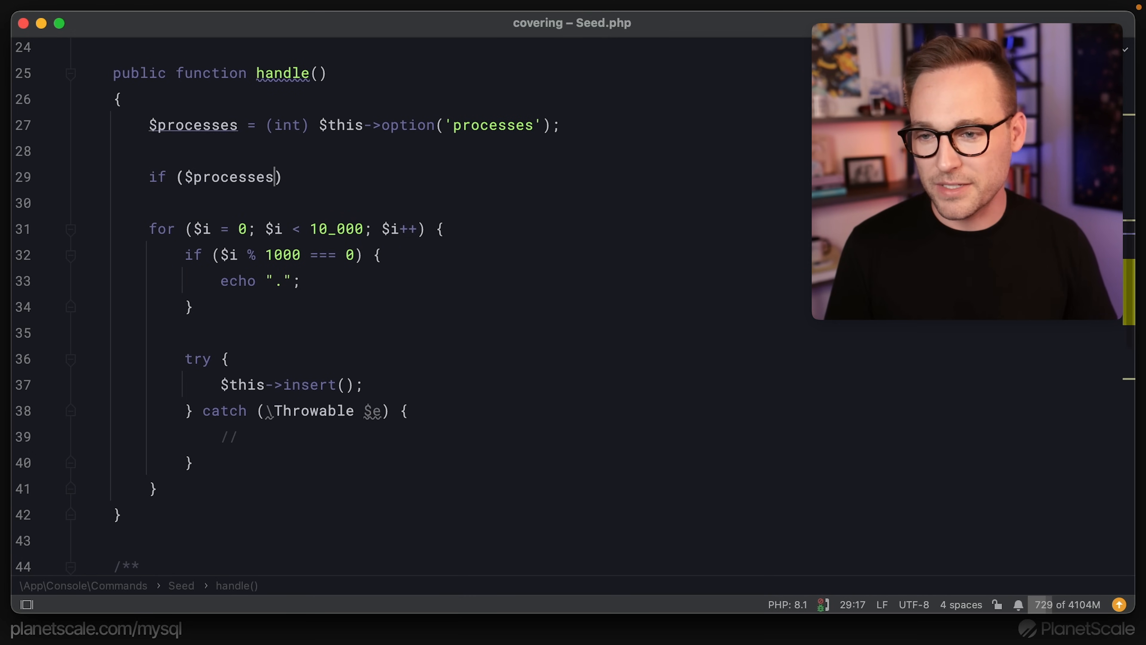
# Write the if ($processes) block in handle() that returns $this->spawn()
pyautogui.write('{')
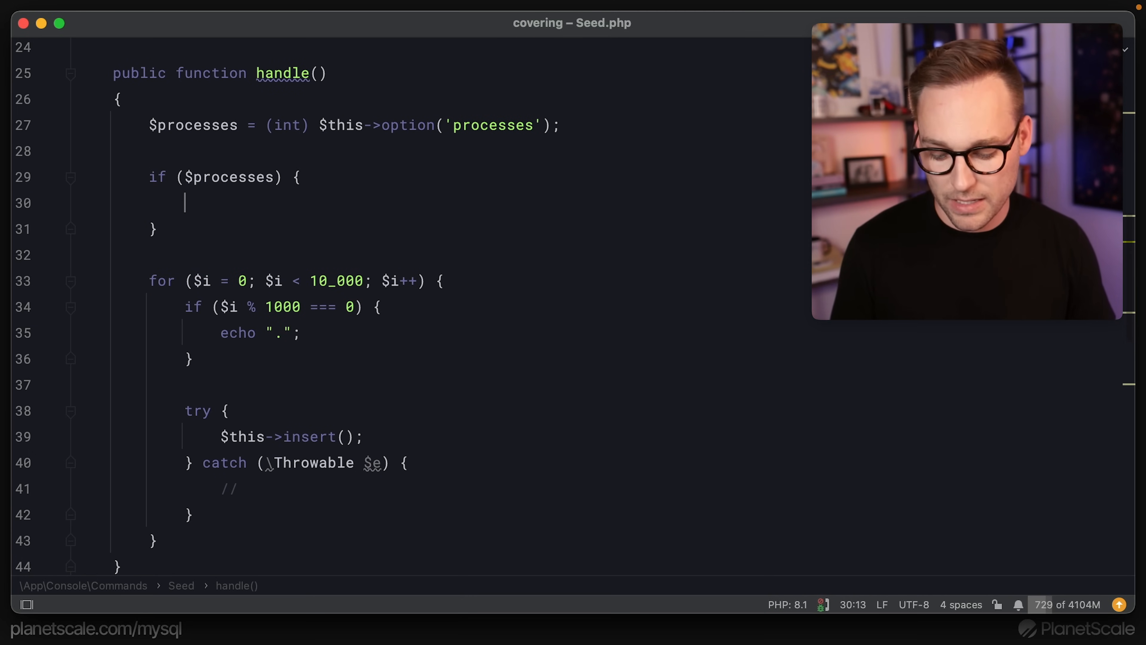
pyautogui.write('return $this->spw')
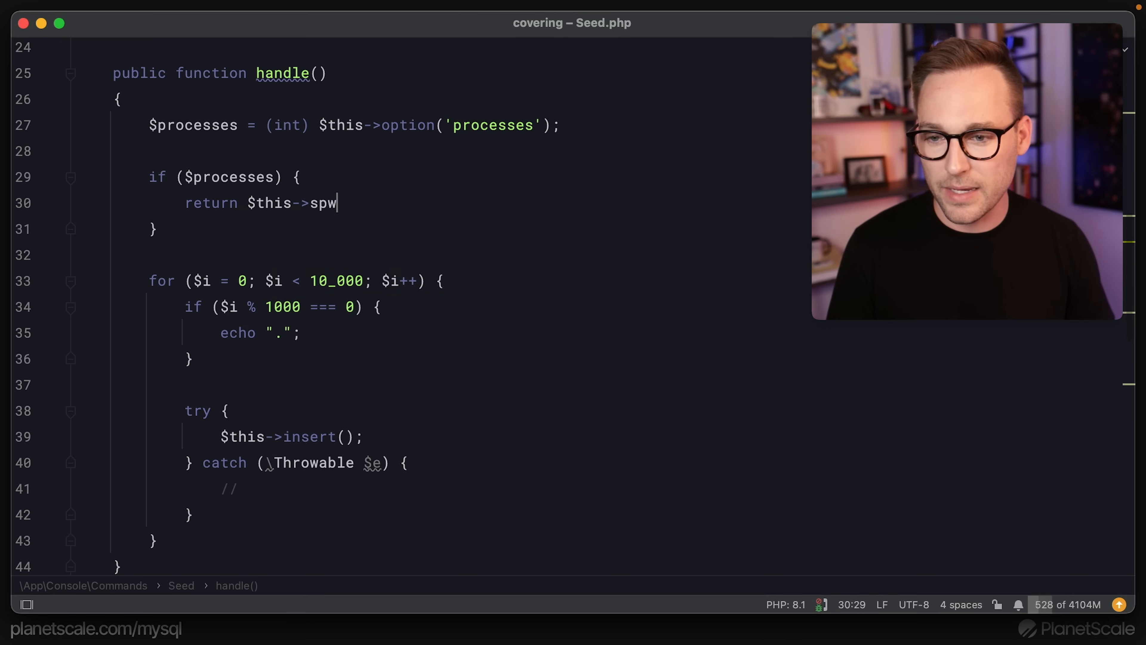
pyautogui.write('awn();')
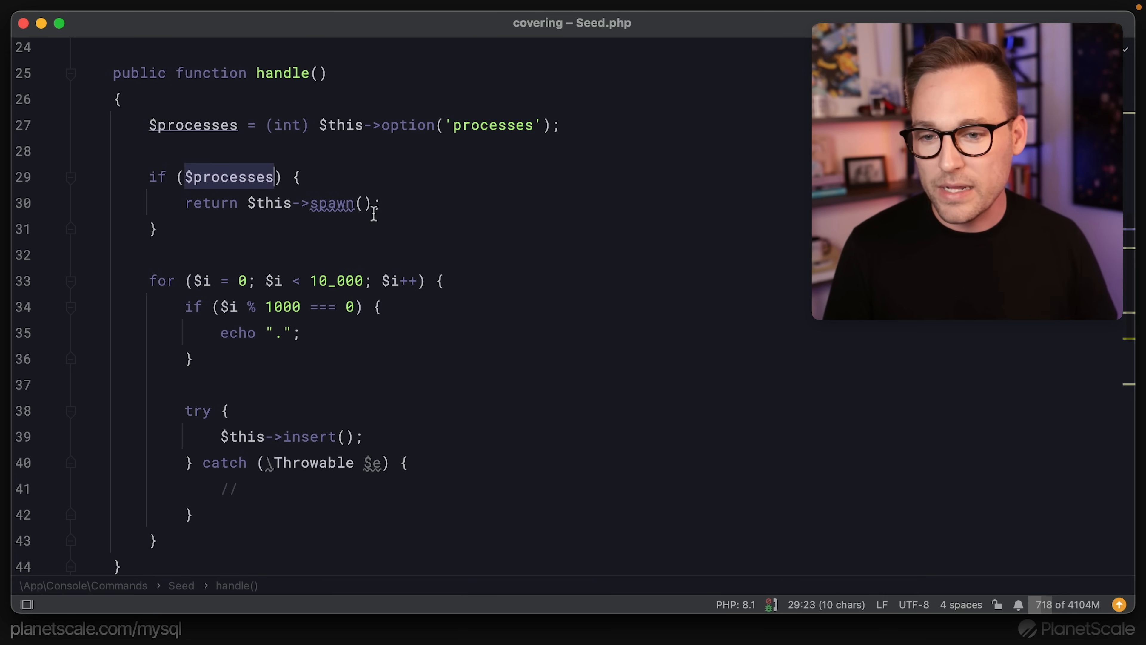
pyautogui.write('$processes')
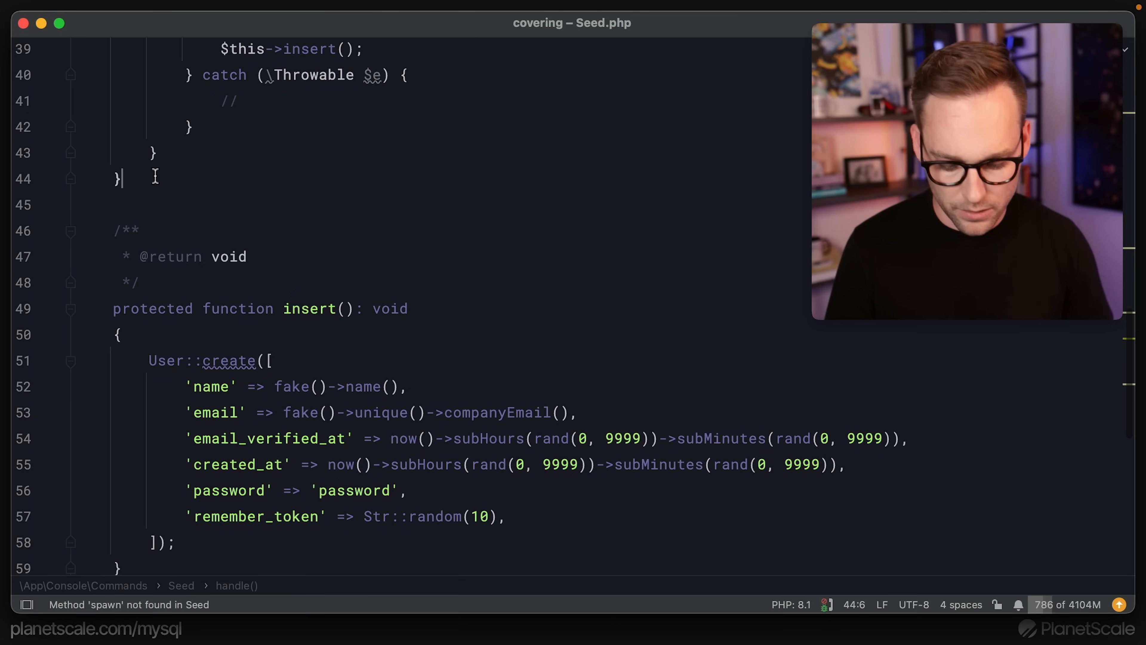
# Declare public function spawn($processes) opening a Process::pool closure with a Pool $pool argument
pyautogui.write('public function spawn')
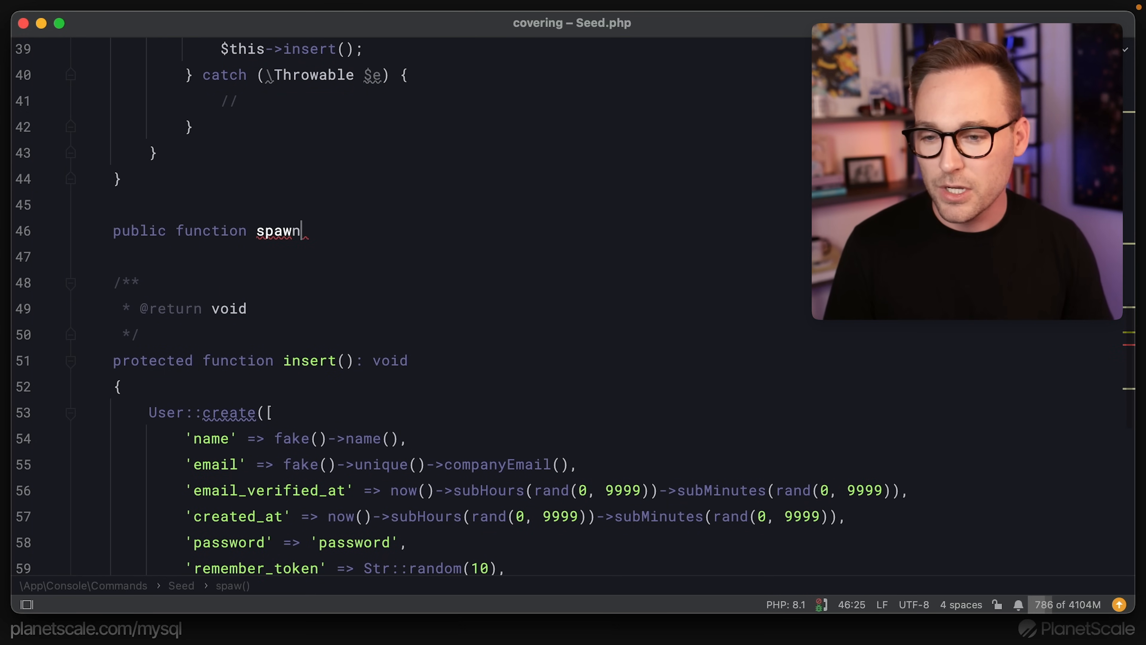
pyautogui.write('($processes)')
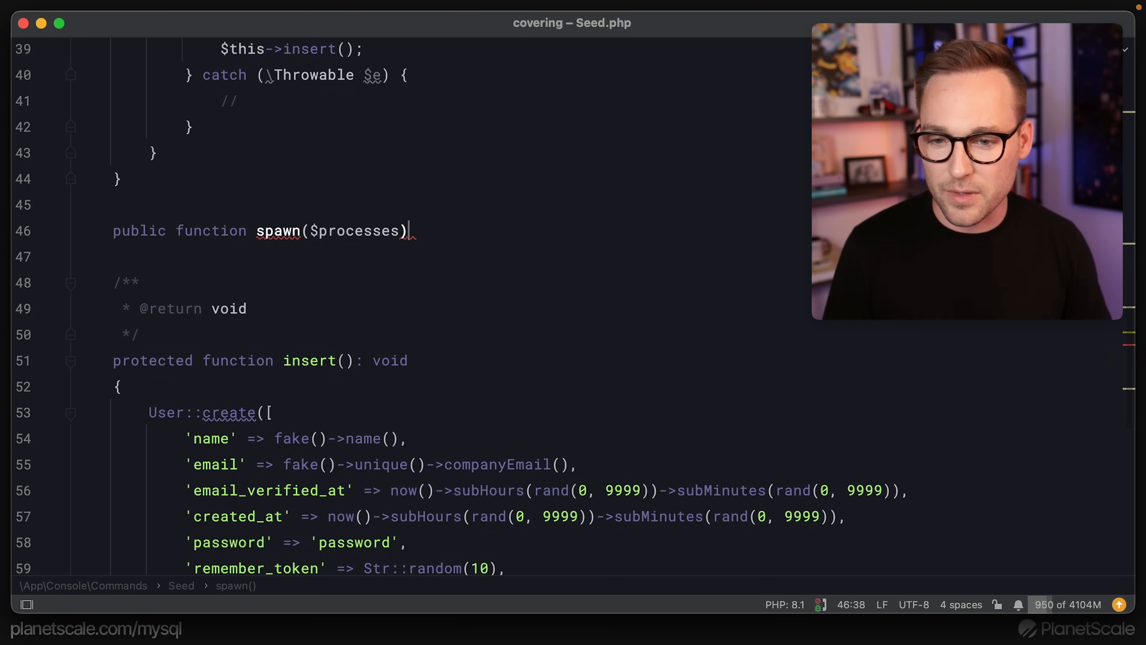
pyautogui.write('Process::pool(function() {});')
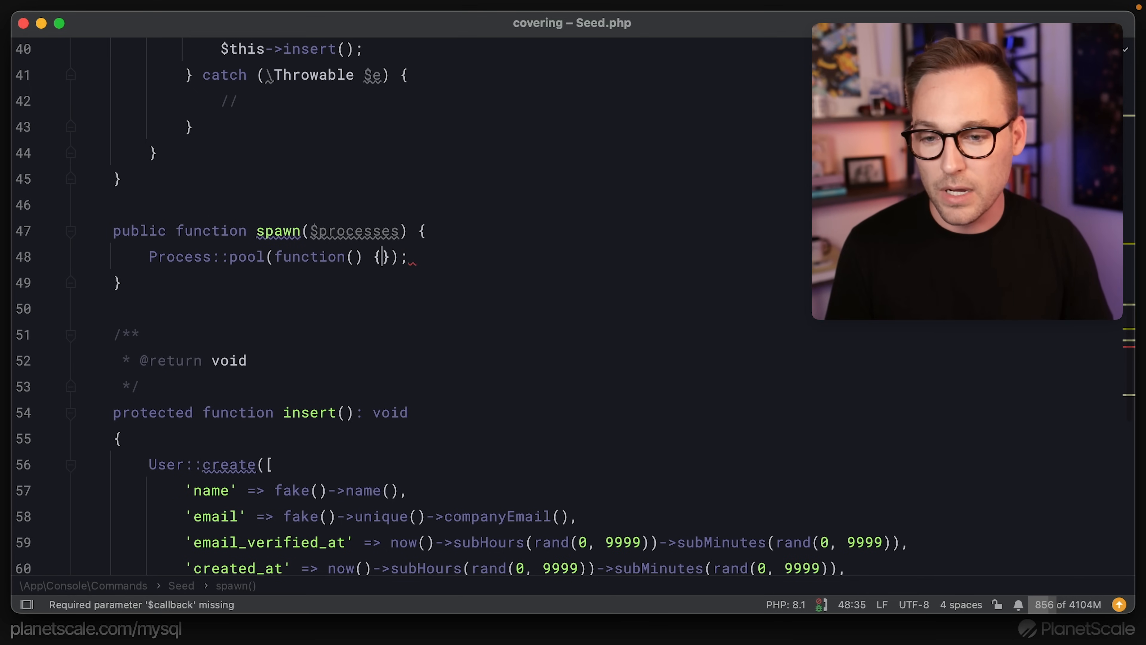
pyautogui.write('Pool $pool')
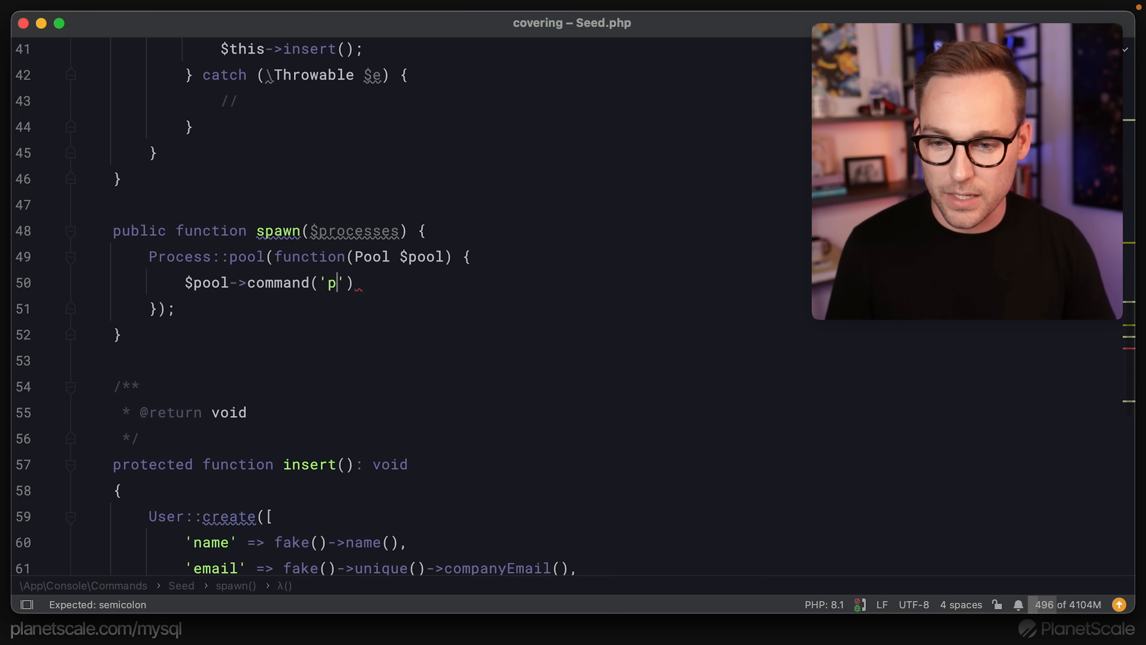
# Add $pool->command('php artisan app:seed') chained with timeout(60 * 5) inside the closure
pyautogui.write('hp artisan')
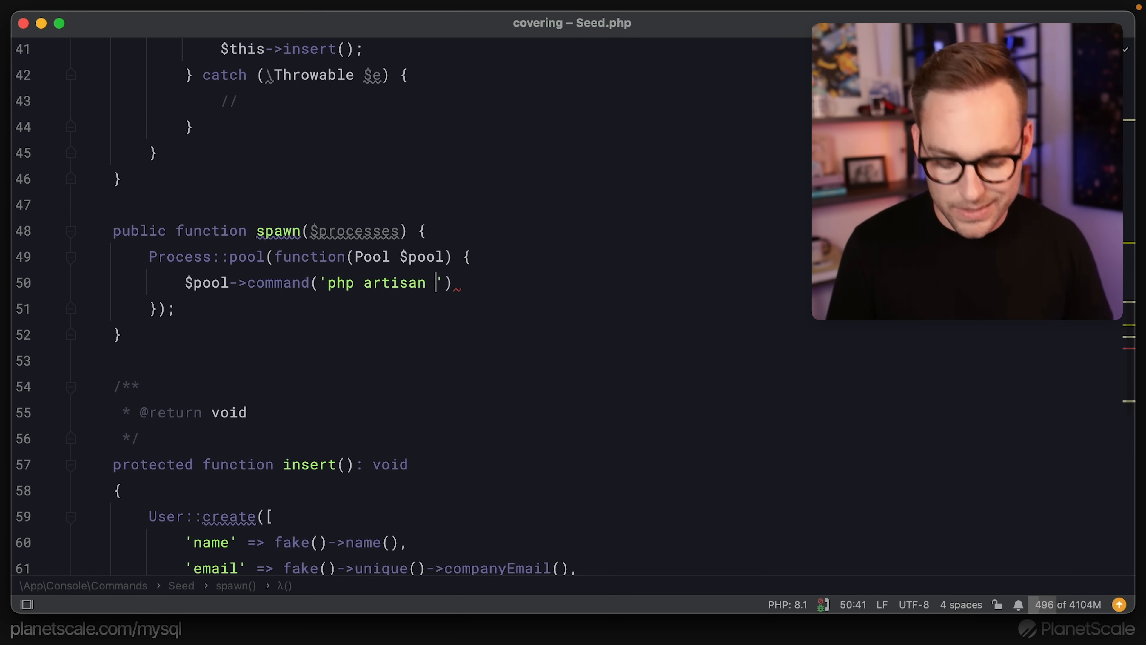
pyautogui.write('app:see')
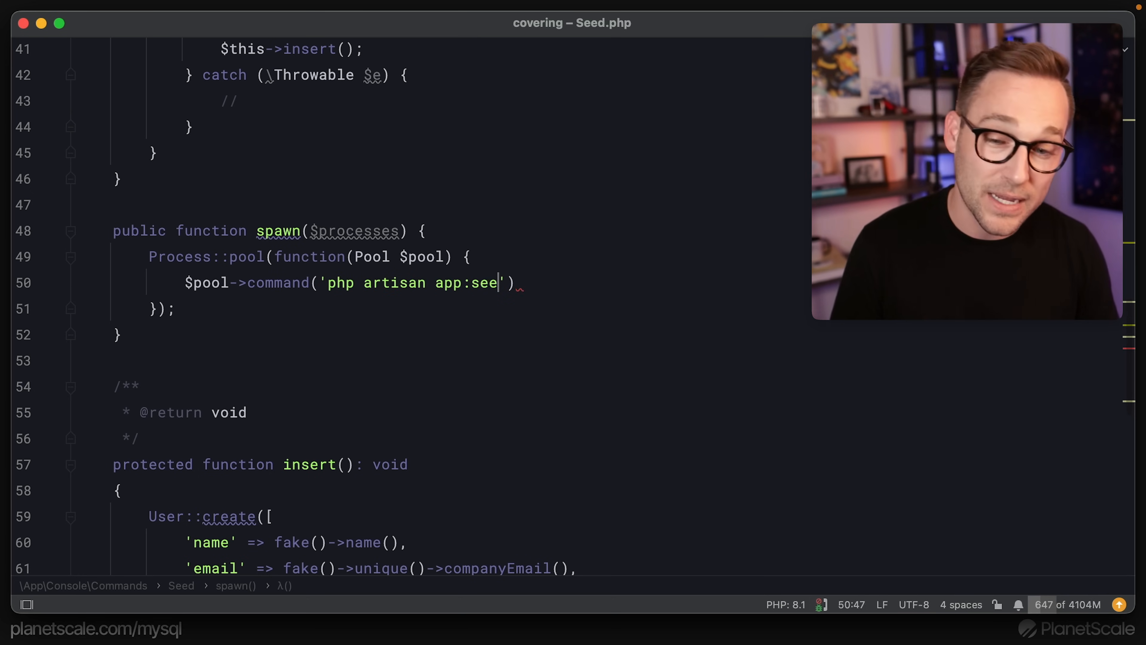
pyautogui.scroll(3)
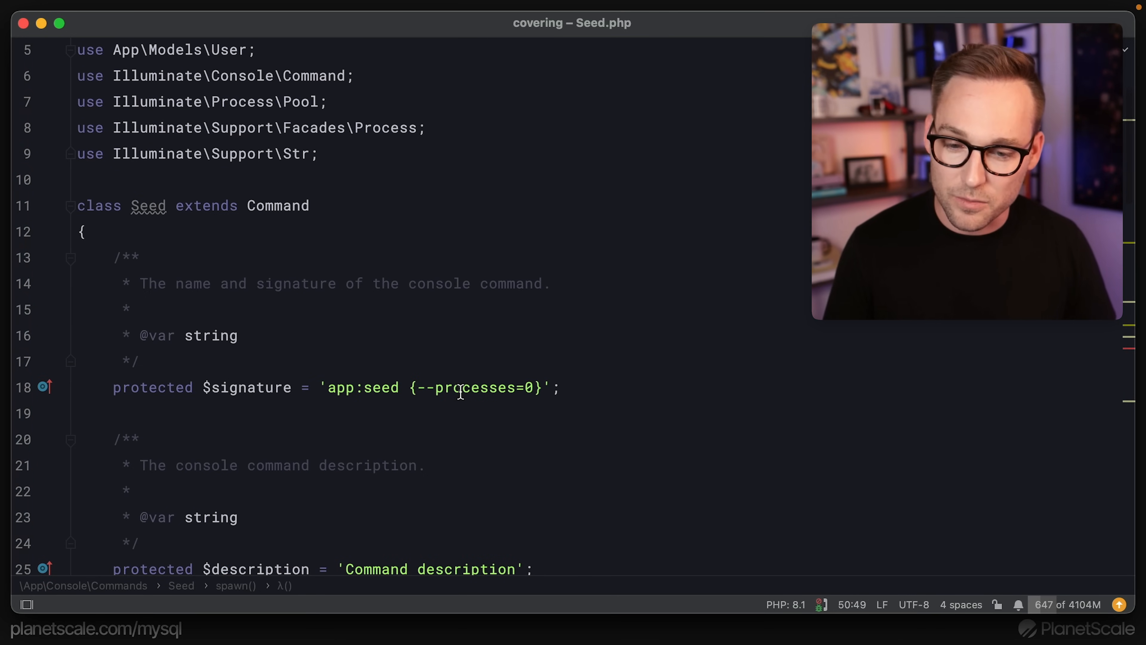
pyautogui.scroll(-3)
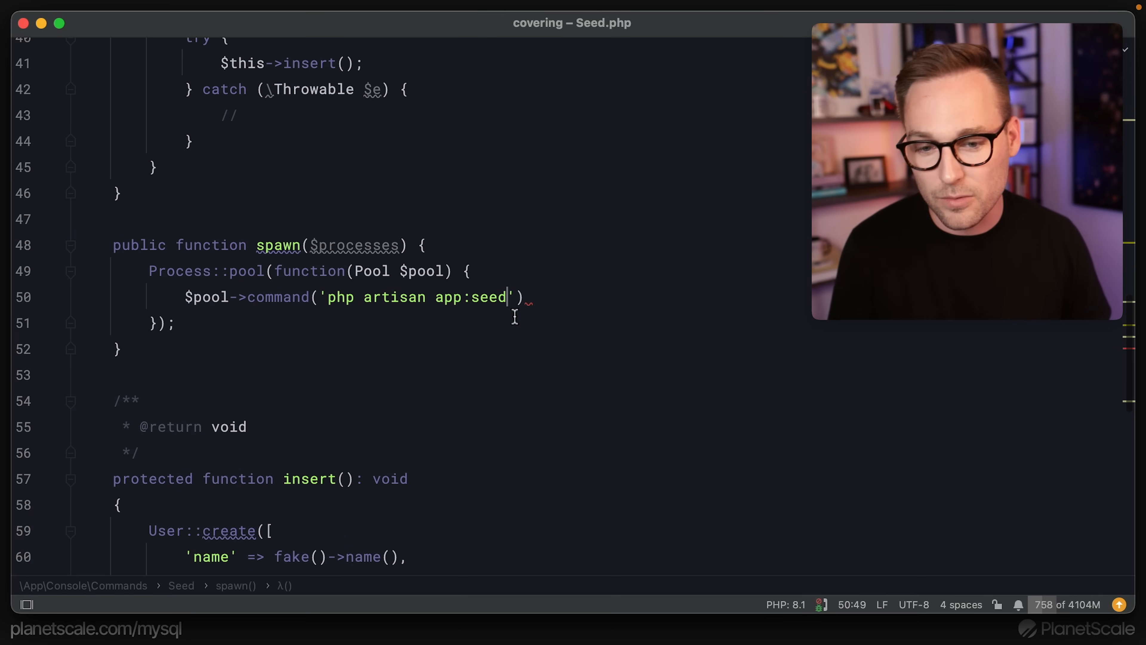
pyautogui.write('->')
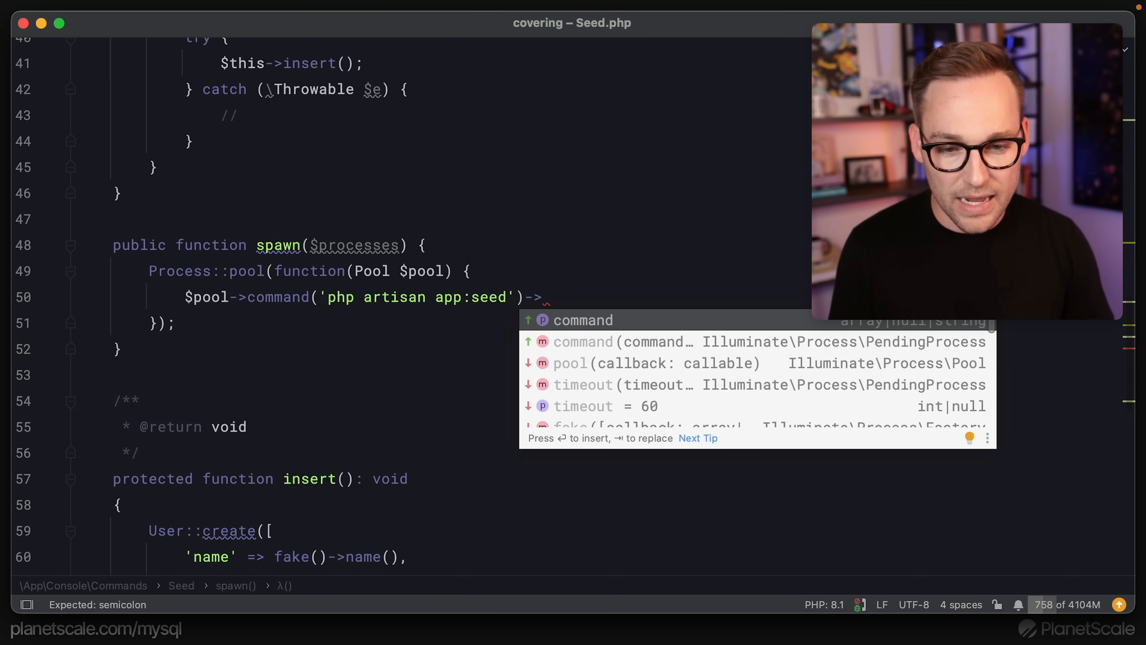
pyautogui.press('Escape')
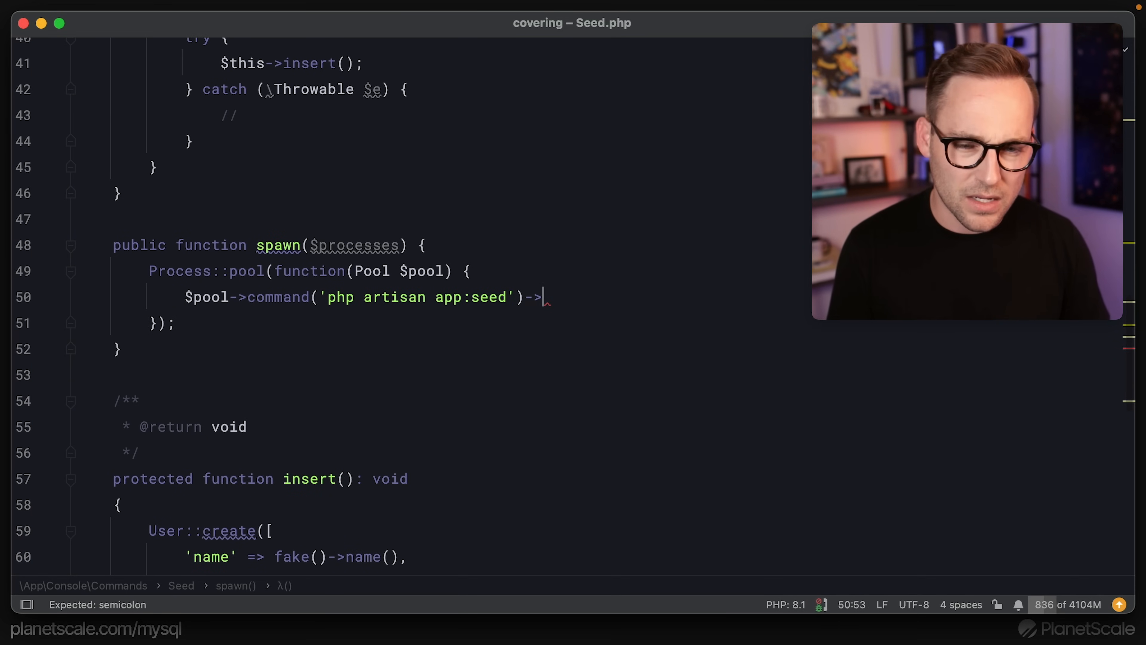
pyautogui.write('timeout()')
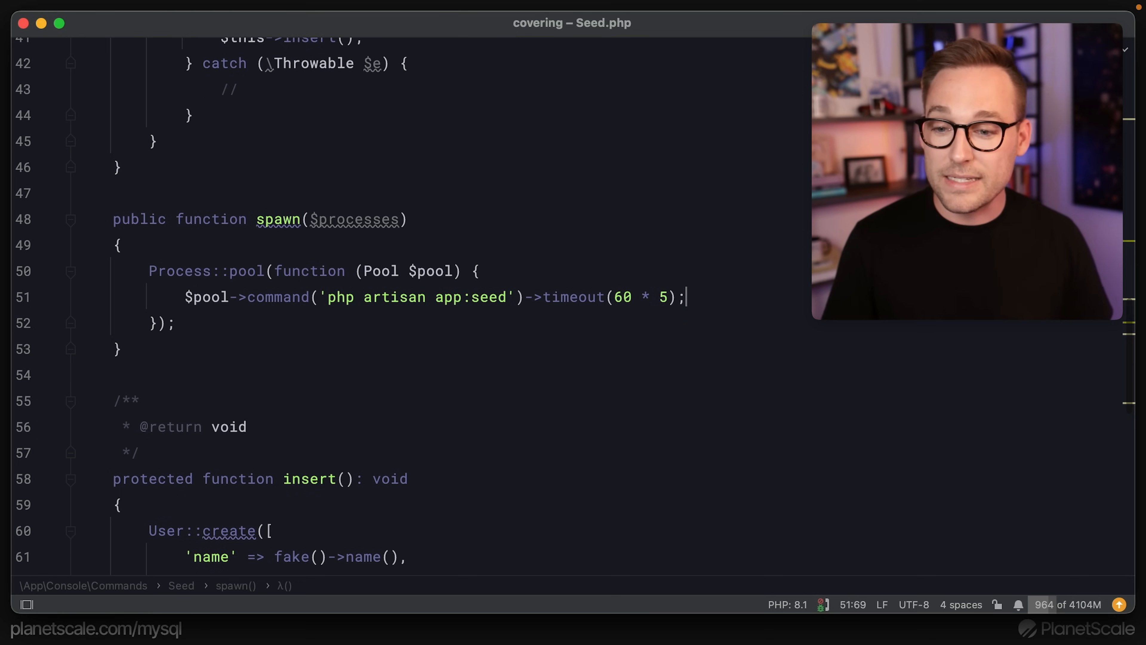
# Wrap the pooled command in a for loop running $i from 0 up to $processes
pyautogui.write('for($i =0')
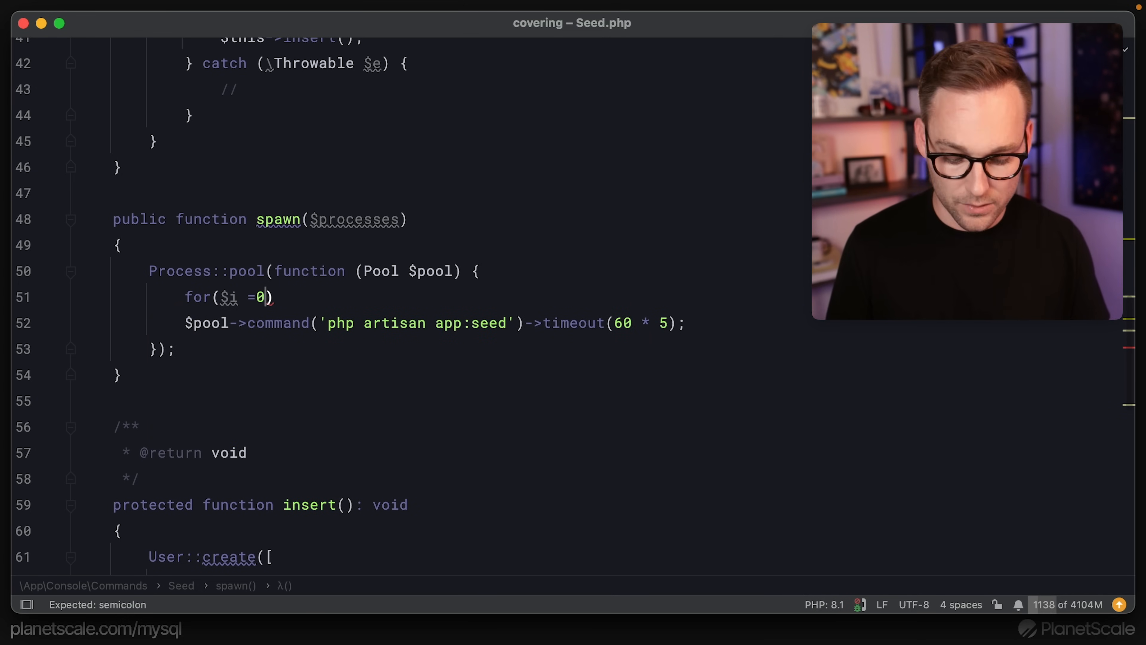
pyautogui.write('; $i < $processes;')
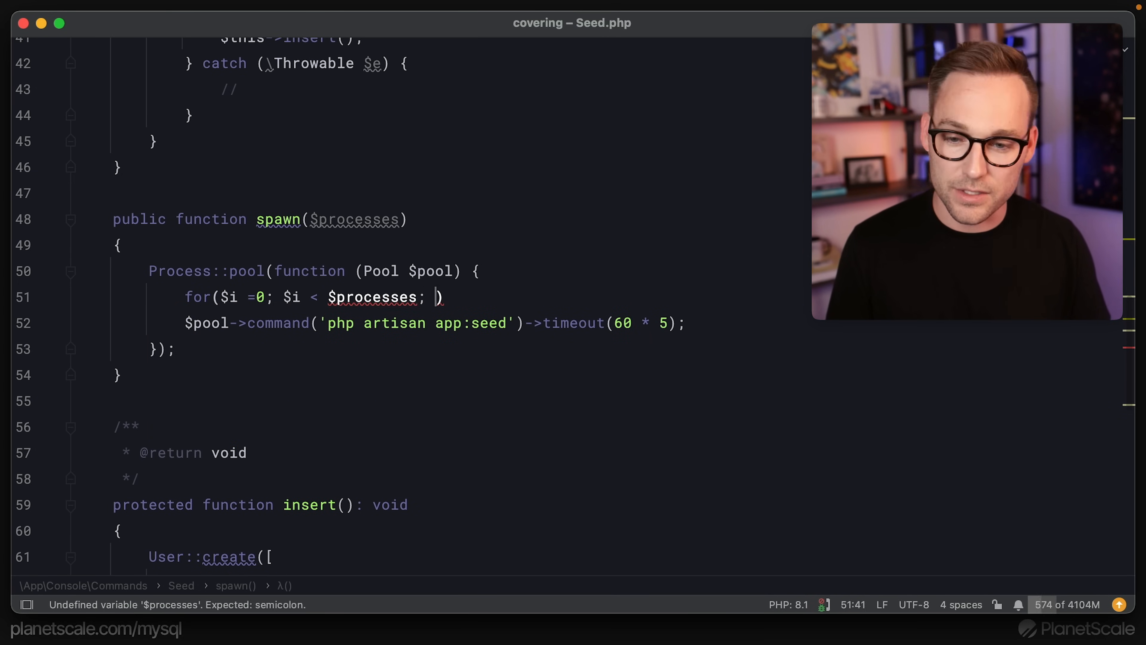
pyautogui.write('$i++) {')
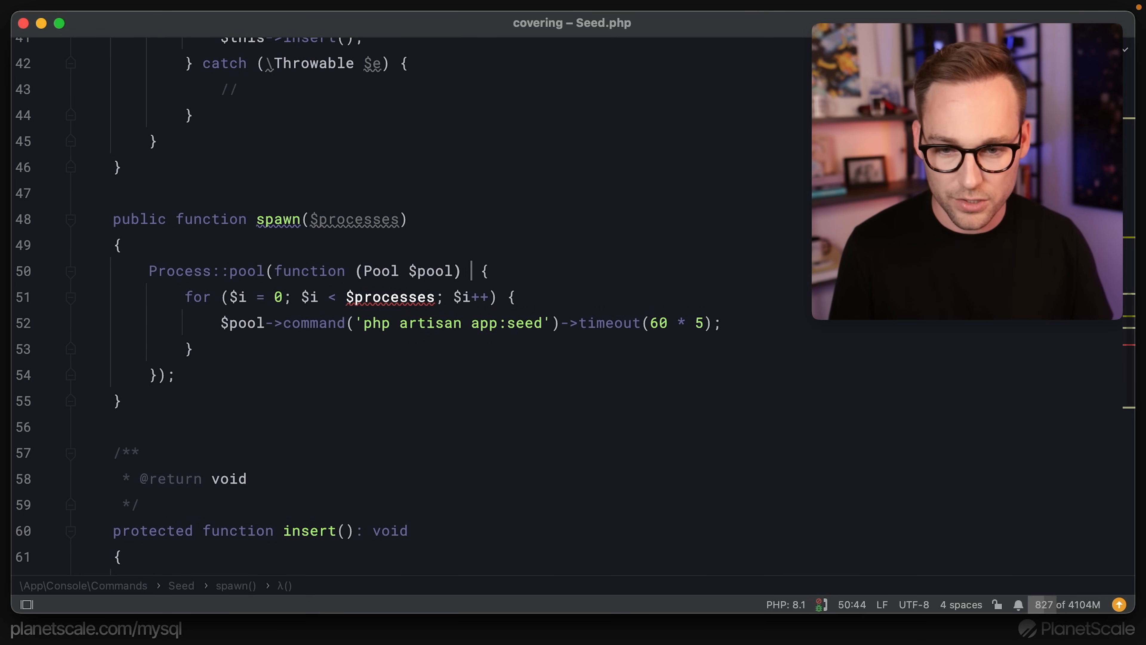
# Pass $processes into the closure with use() and finish the pool with ->start()->wait();
pyautogui.write('use ()')
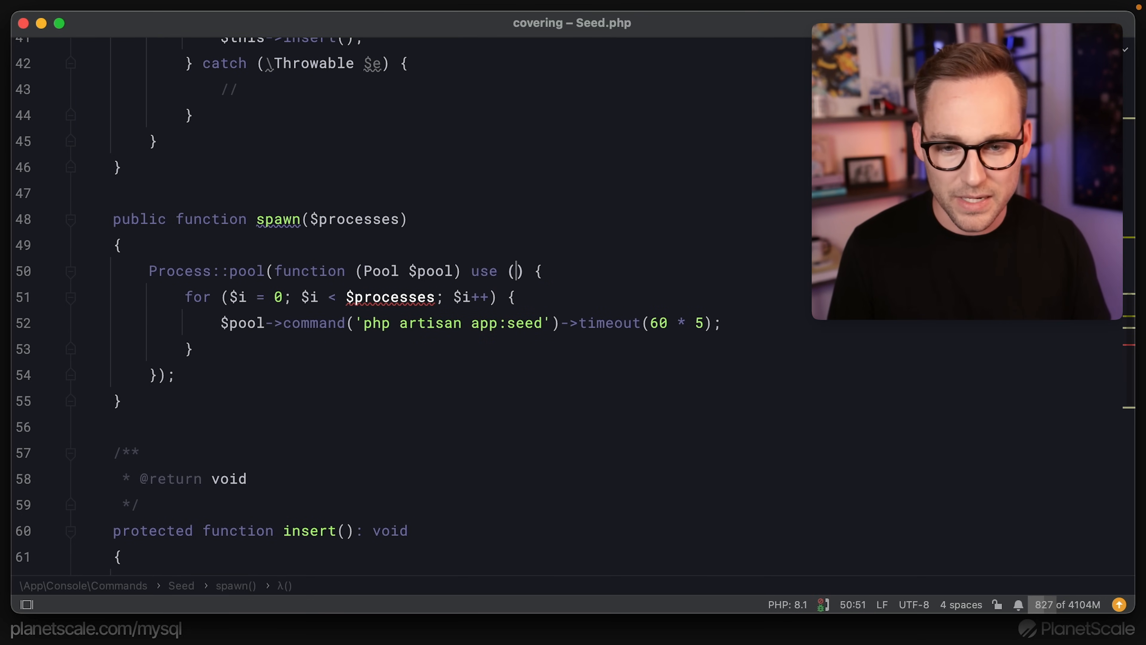
pyautogui.write('$processes')
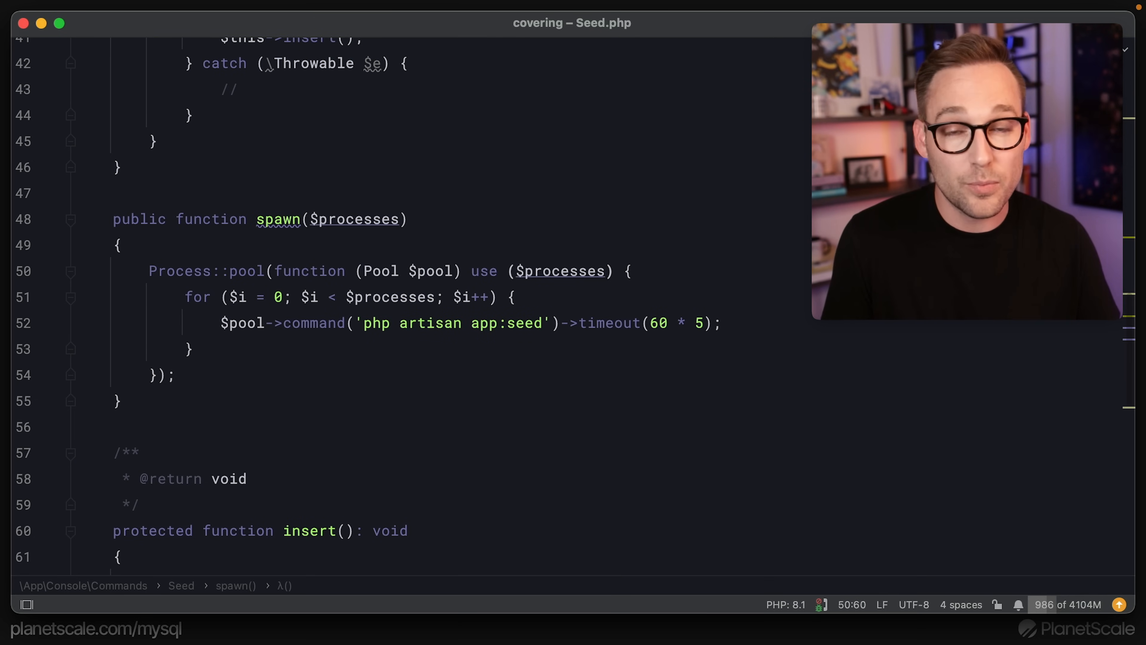
pyautogui.click(605, 323)
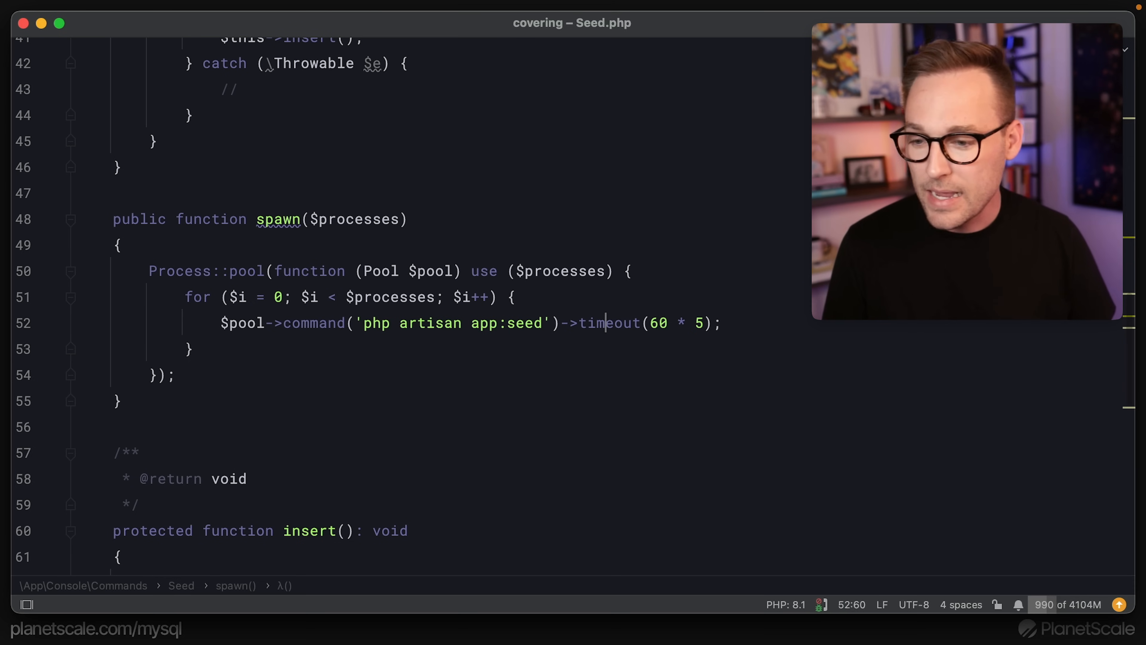
pyautogui.write('->start()->wait(')
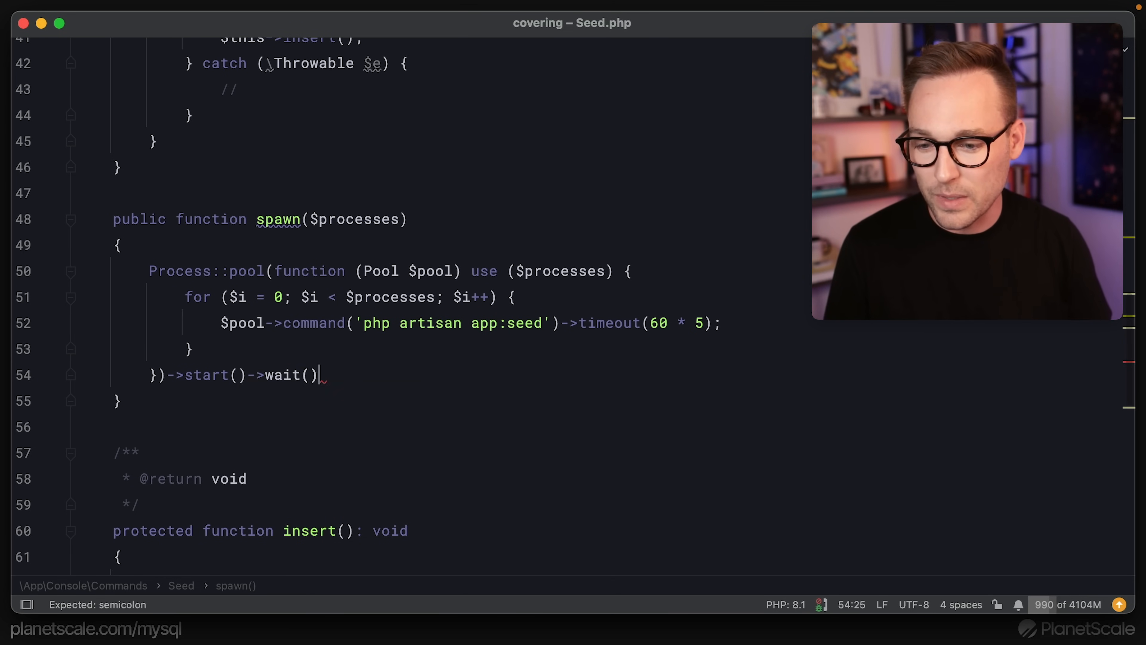
pyautogui.write(';')
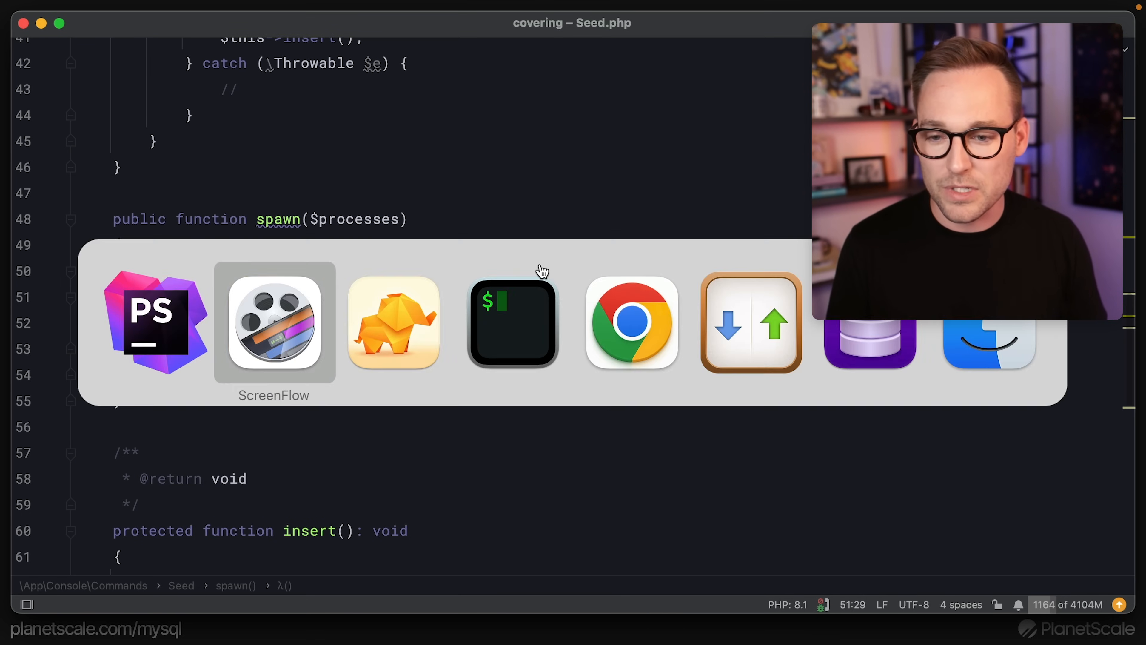
# Run 'php artisan app:seed --processes=5' in Terminal and check the users table in TablePlus
pyautogui.click(512, 323)
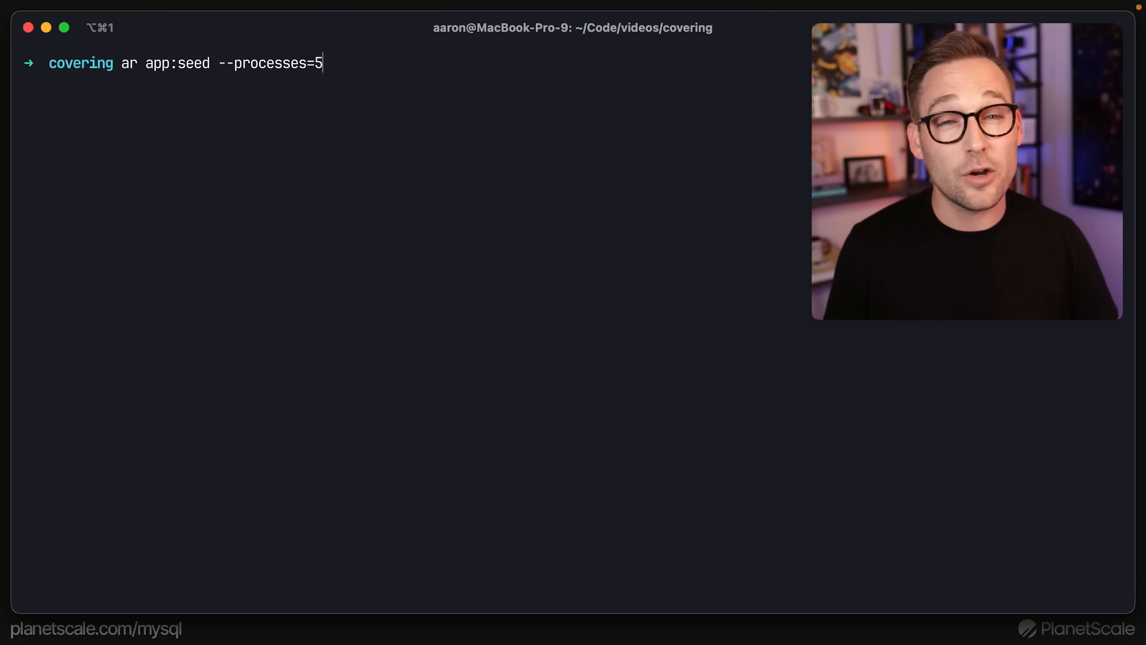
pyautogui.press('Return')
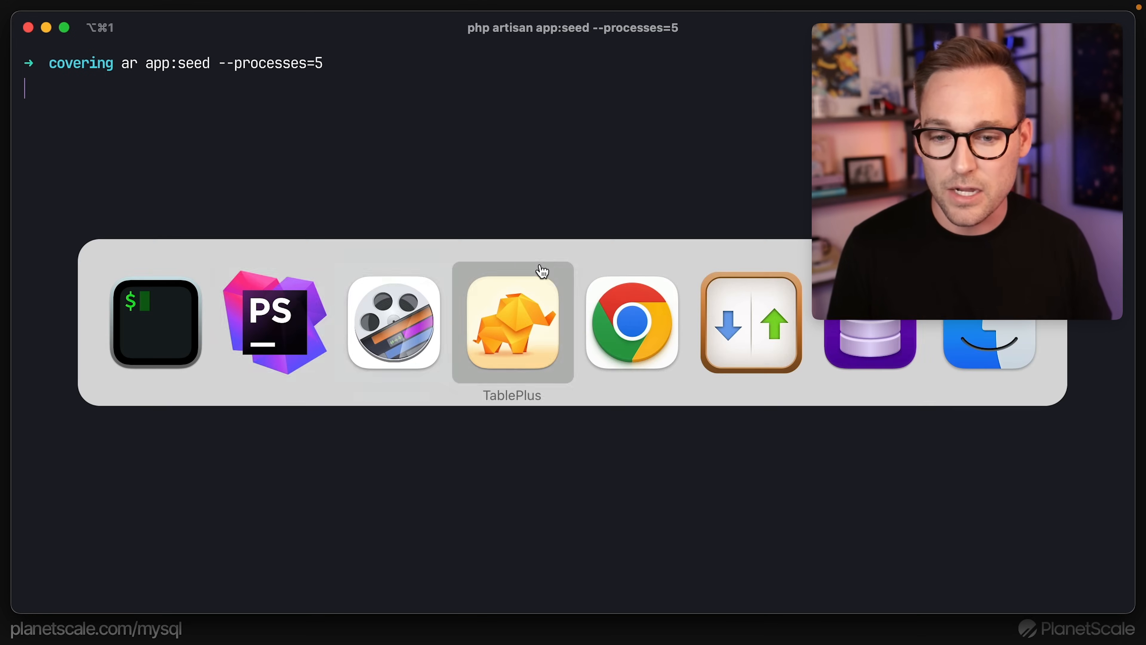
pyautogui.click(512, 322)
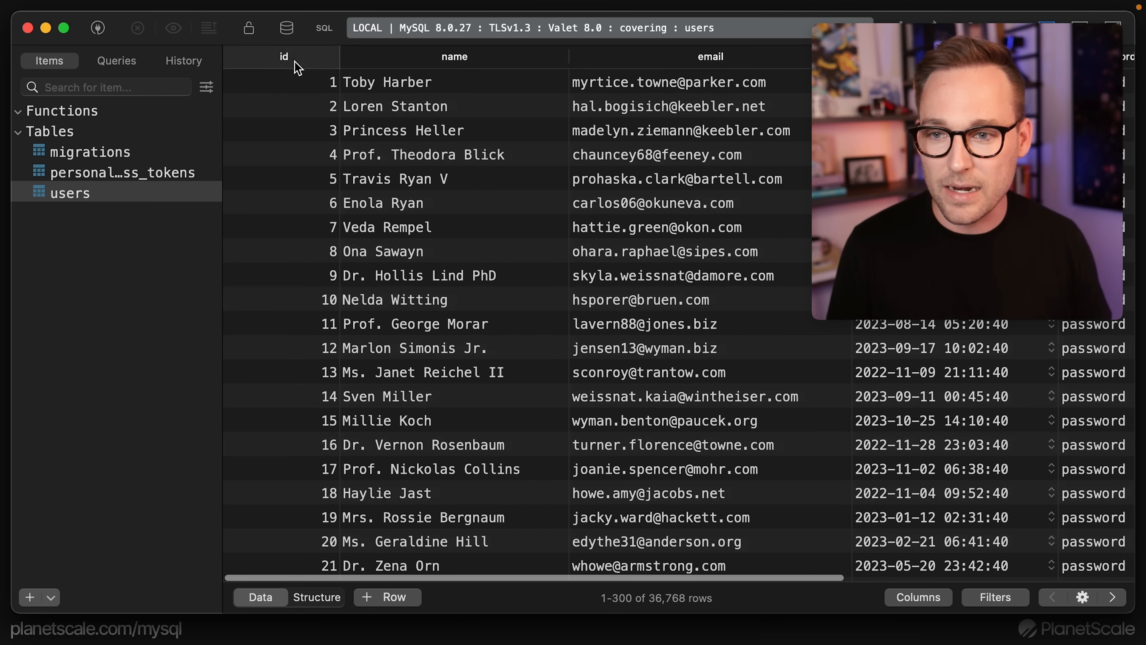